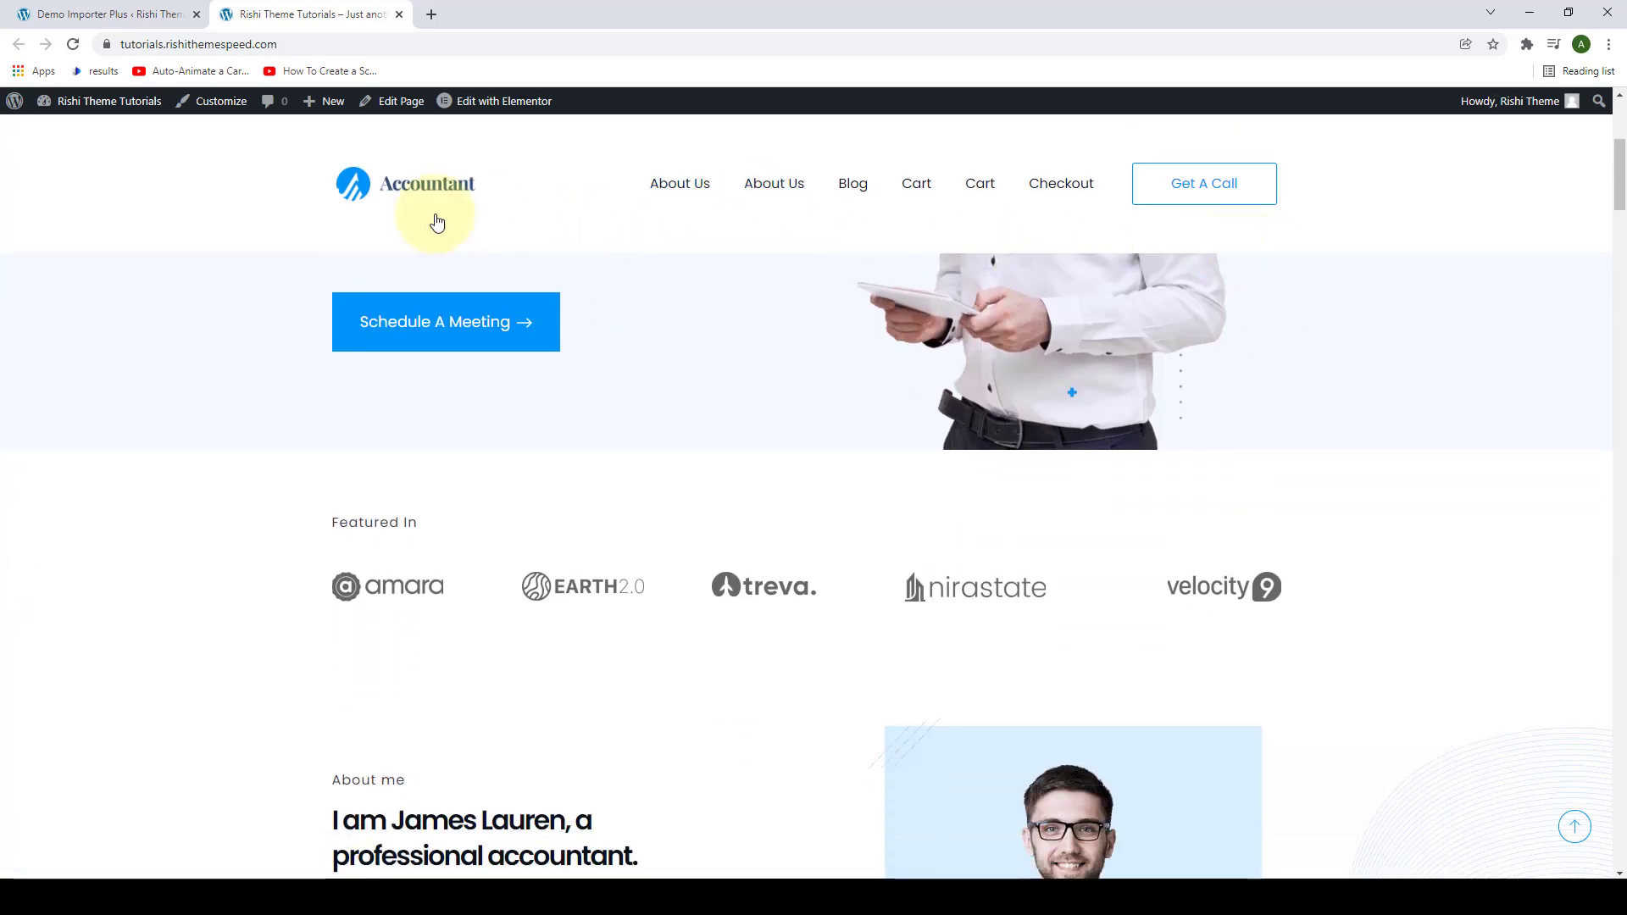
mouse_move(1575, 874)
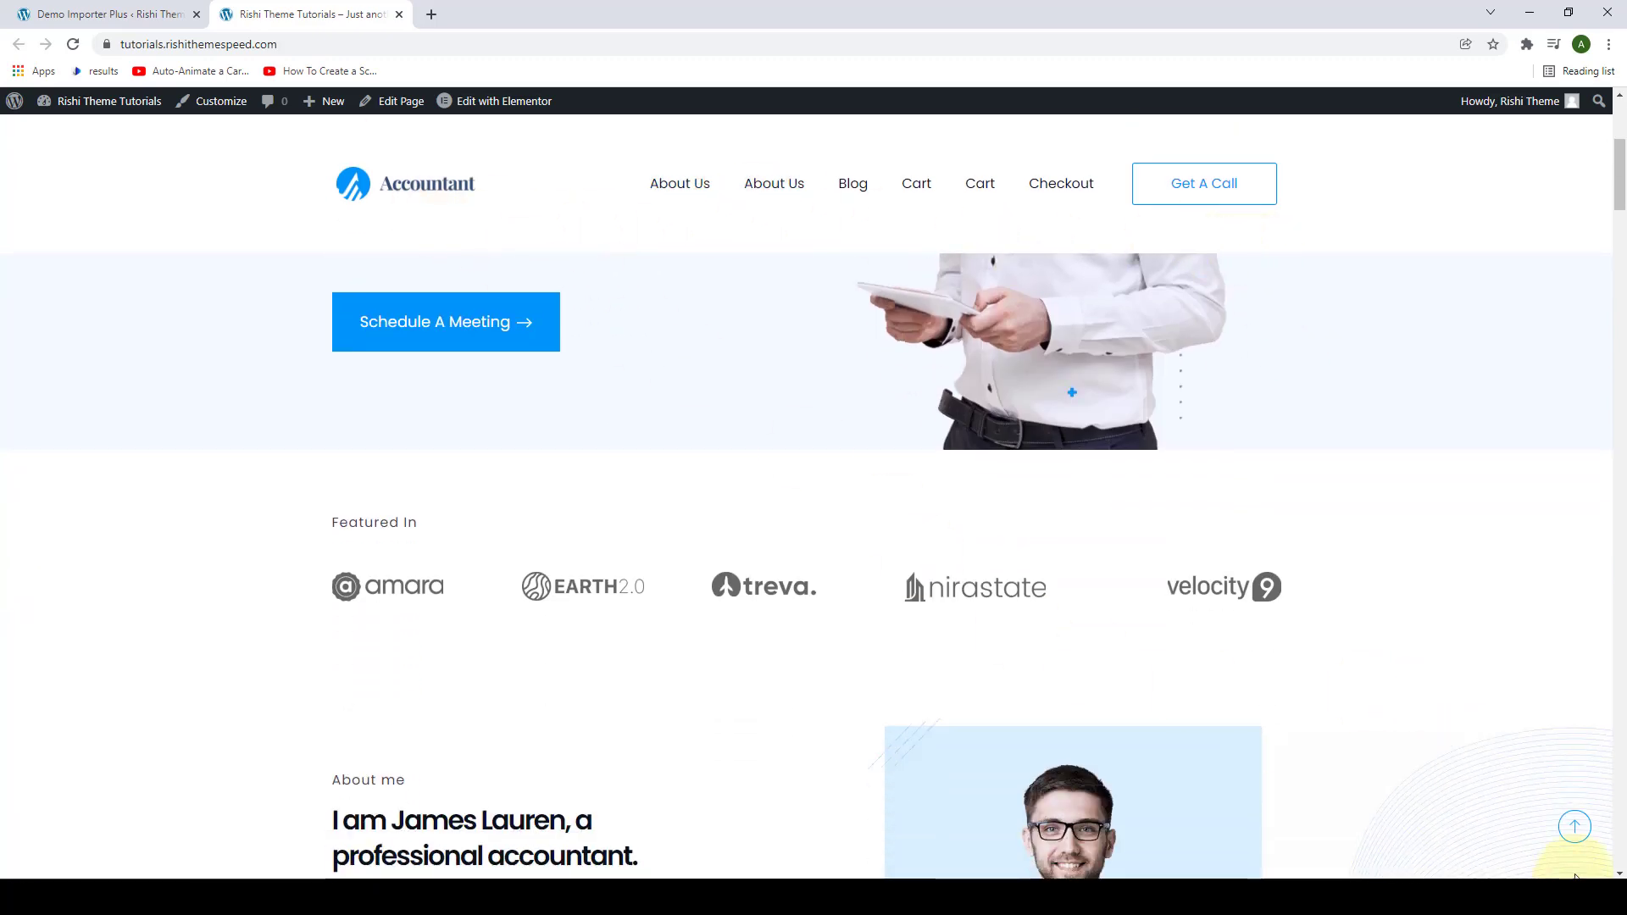
- Scroll up to bring the WordPress admin dashboard into view
scroll(up, 3)
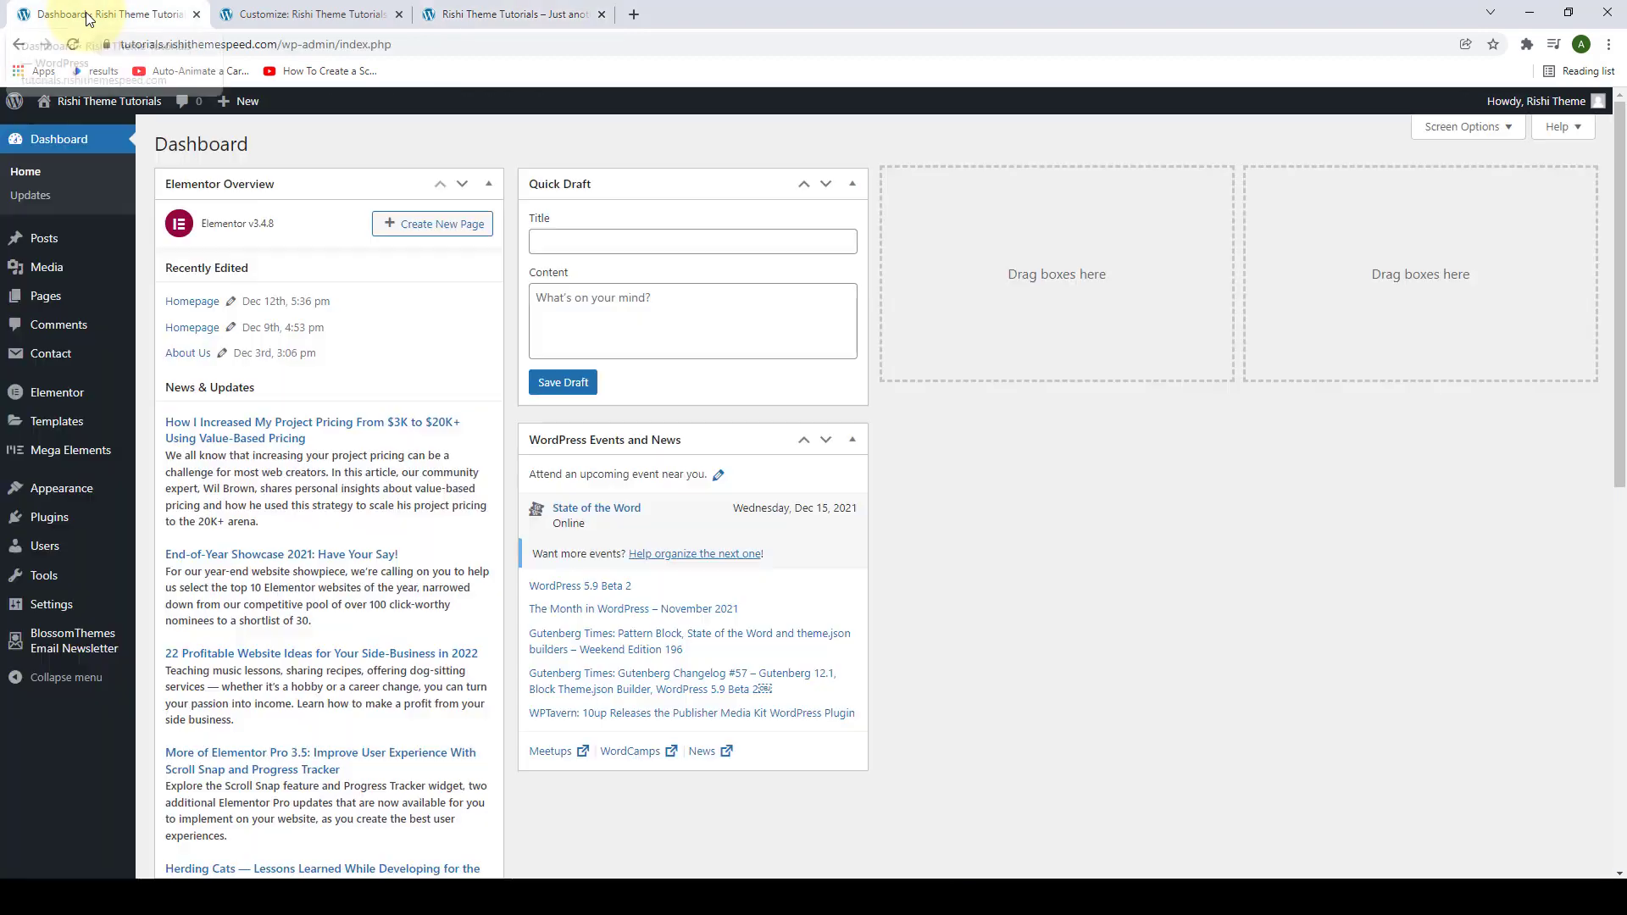
mouse_move(648, 152)
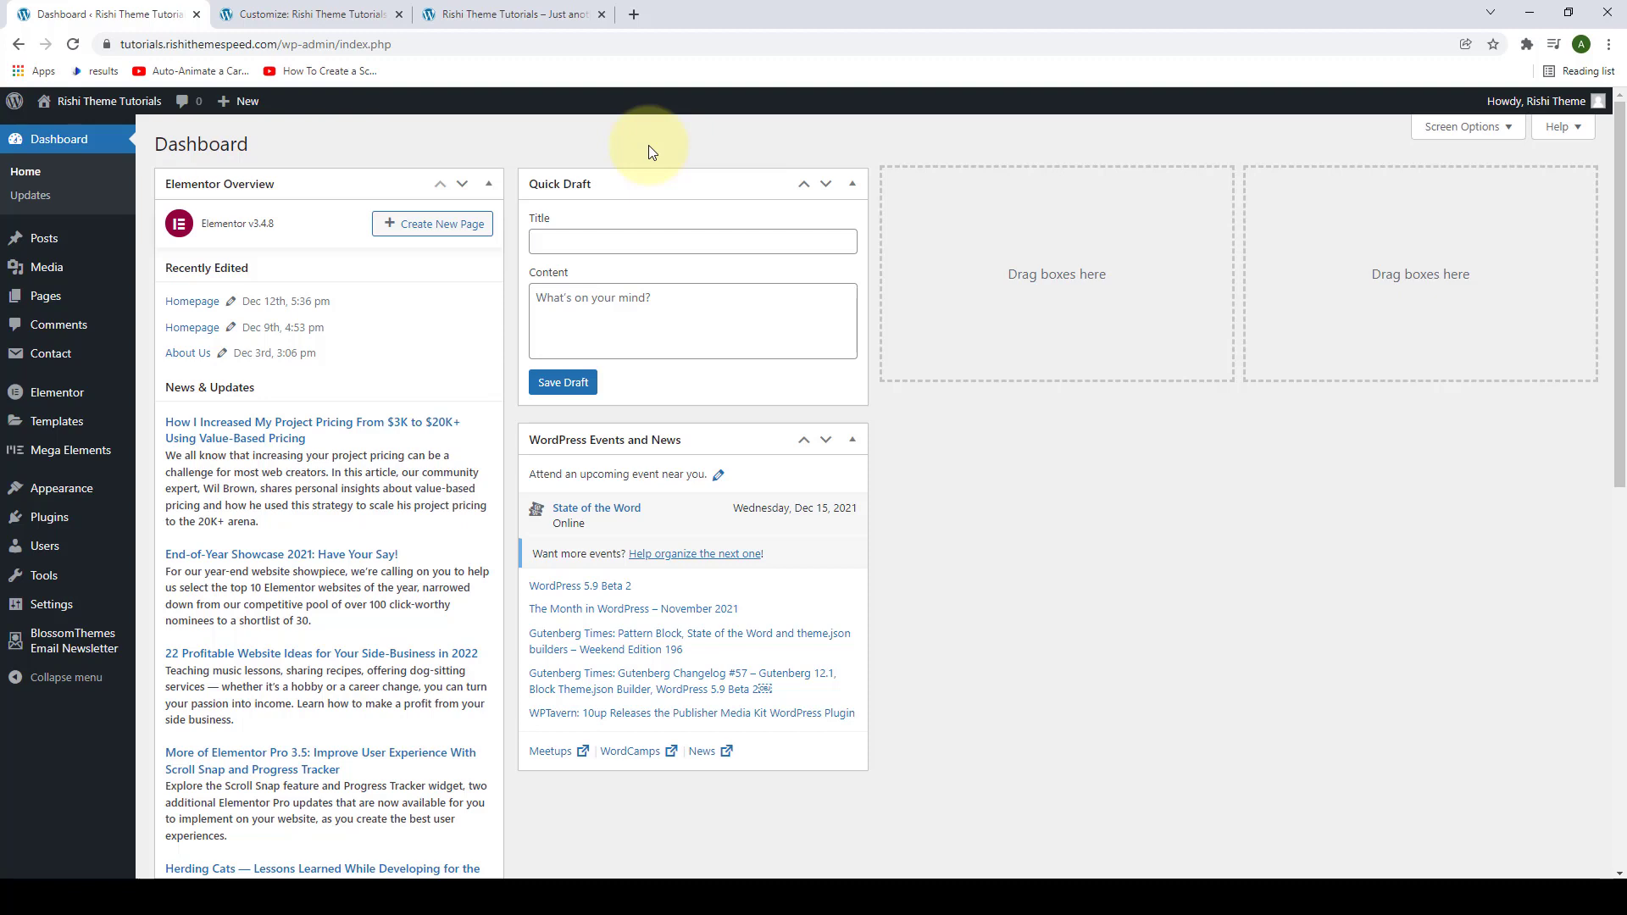
mouse_move(683, 157)
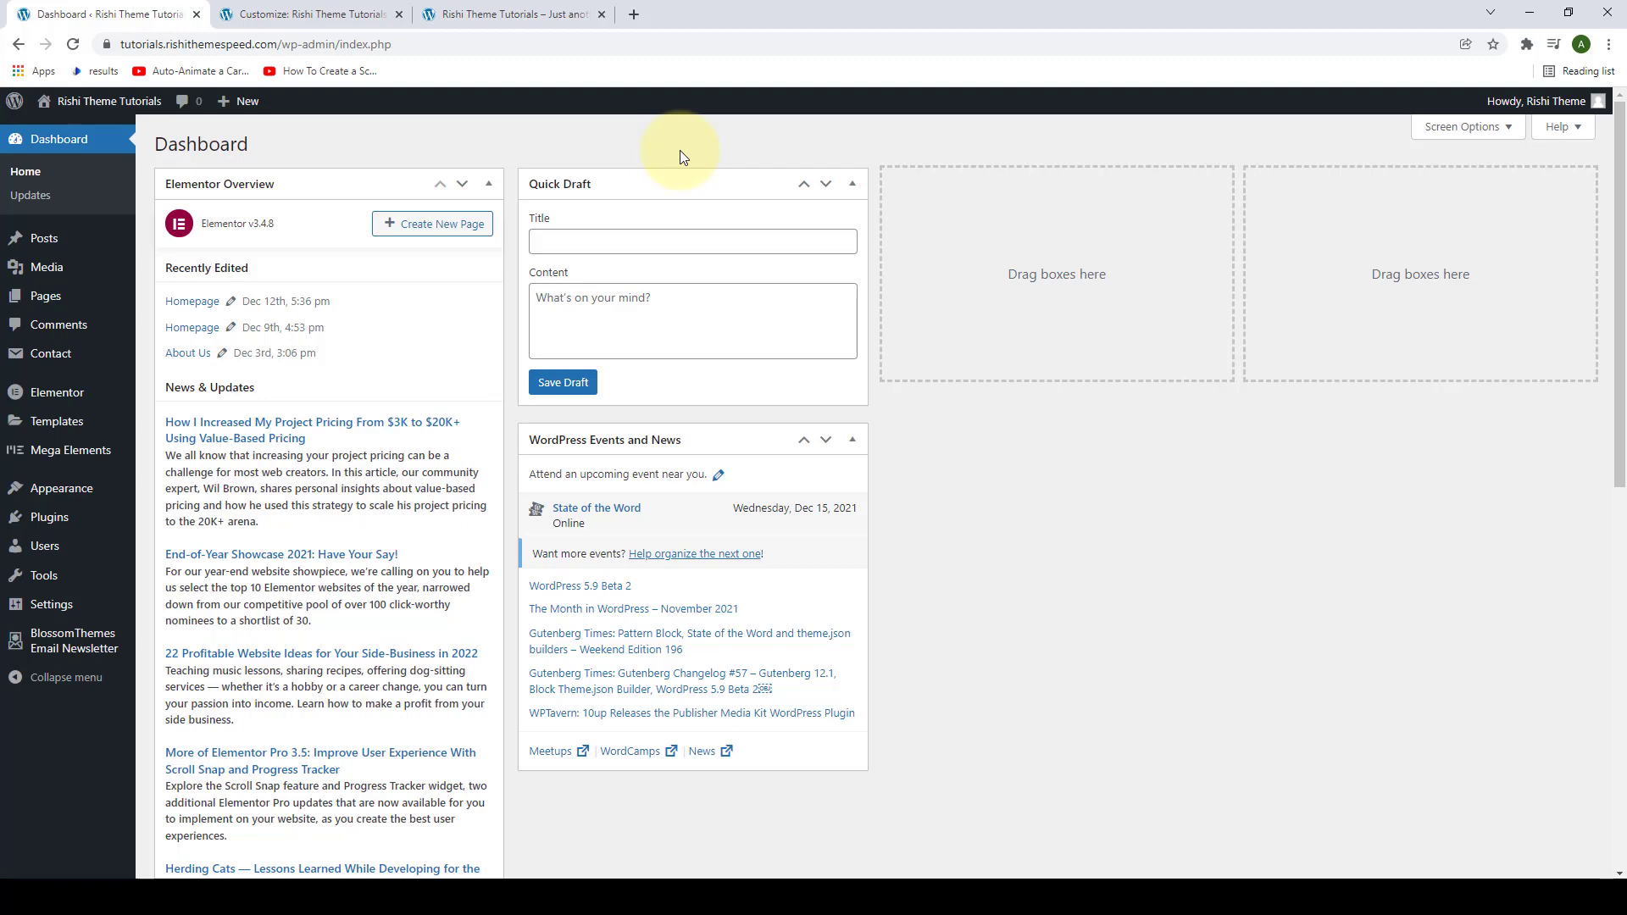
mouse_move(431, 215)
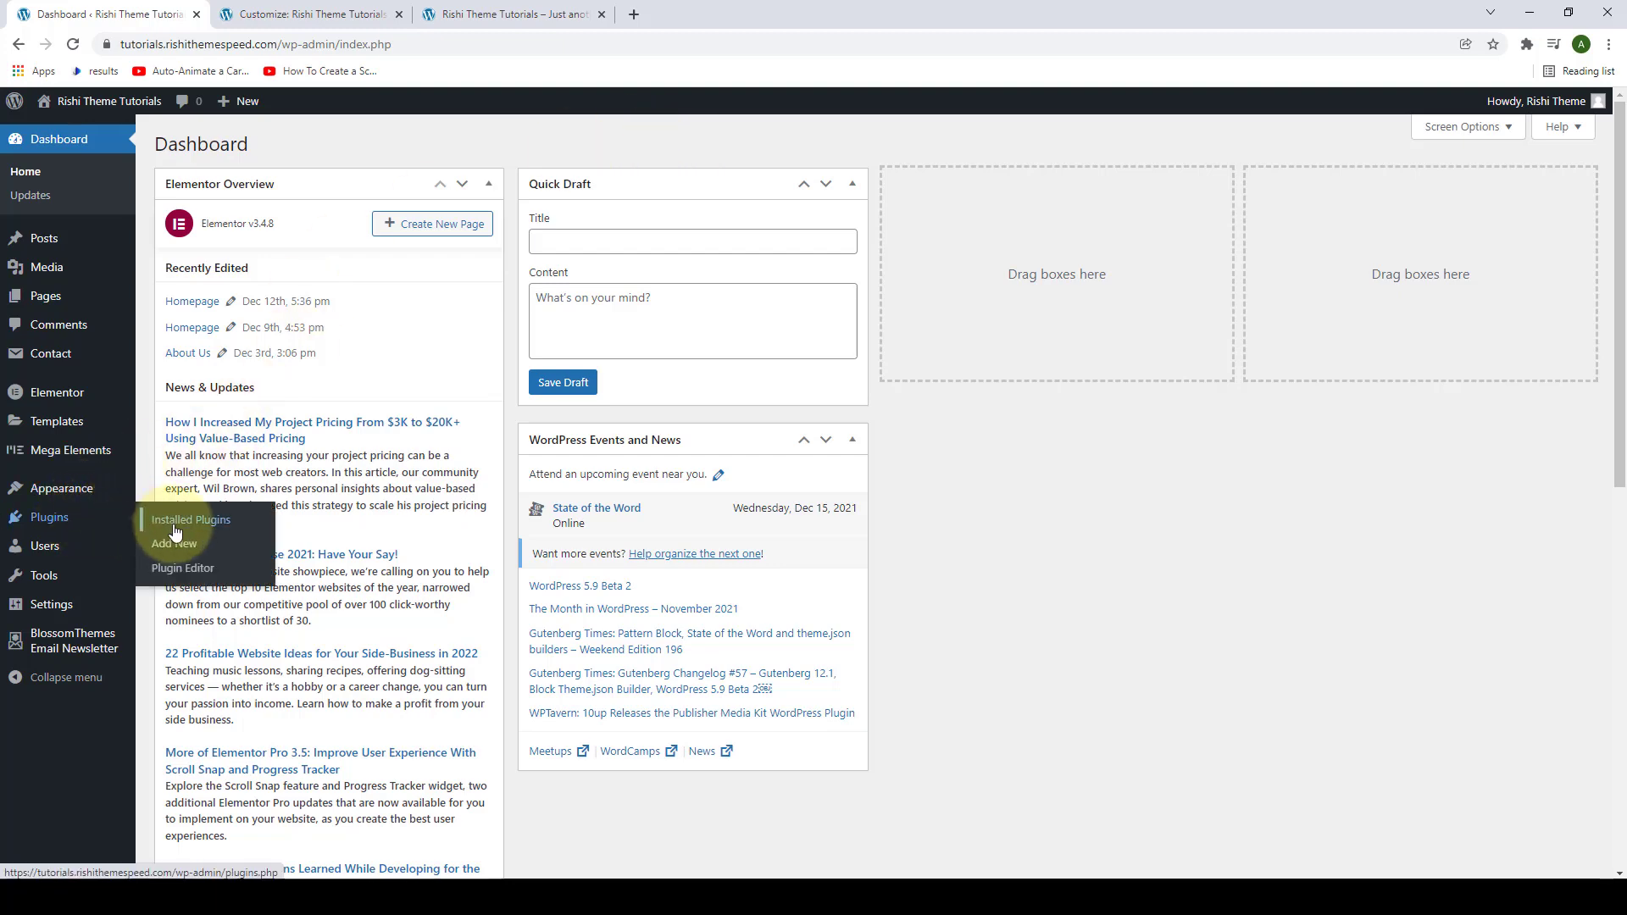
- Review the installed plugins list and confirm Rishi Companion is active
click(190, 519)
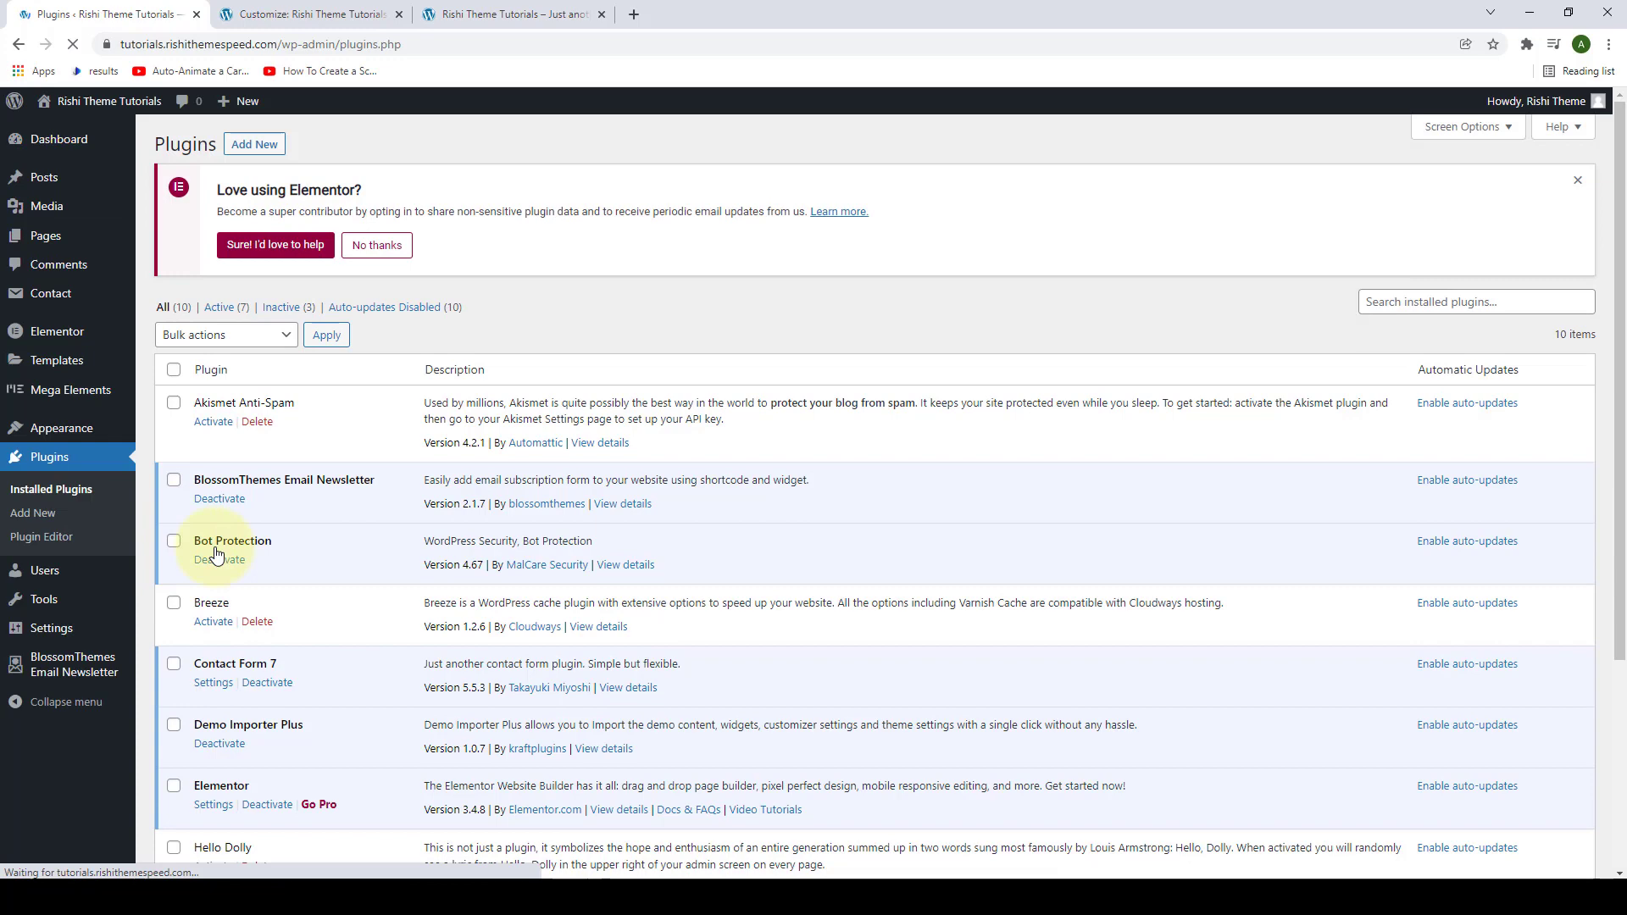
scroll(down, 3)
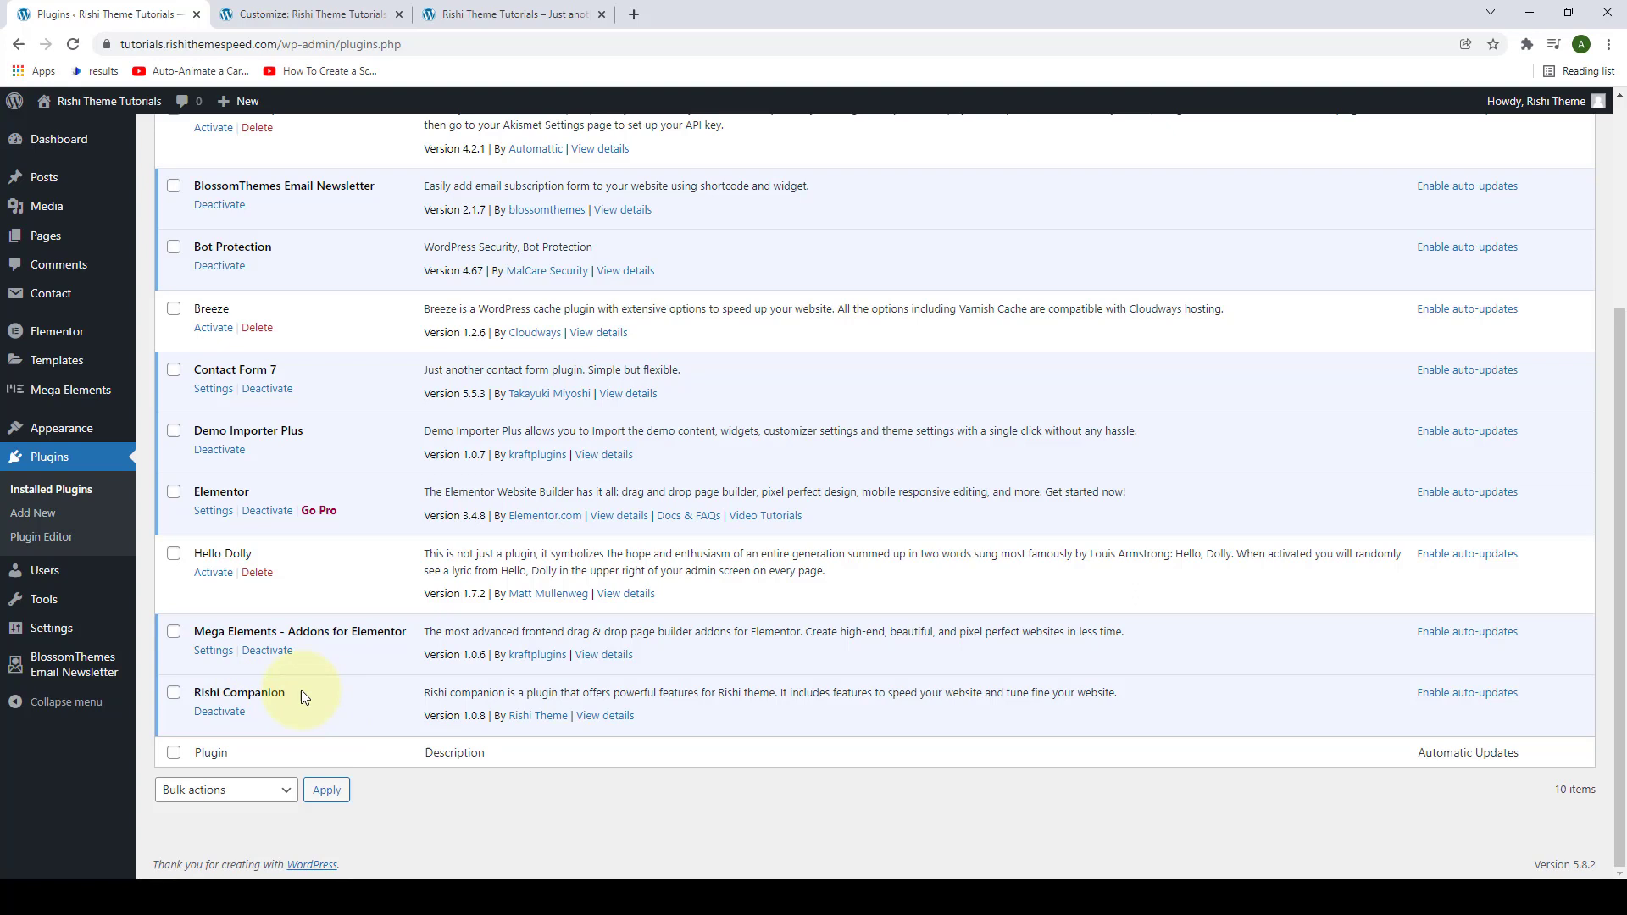
mouse_move(305, 715)
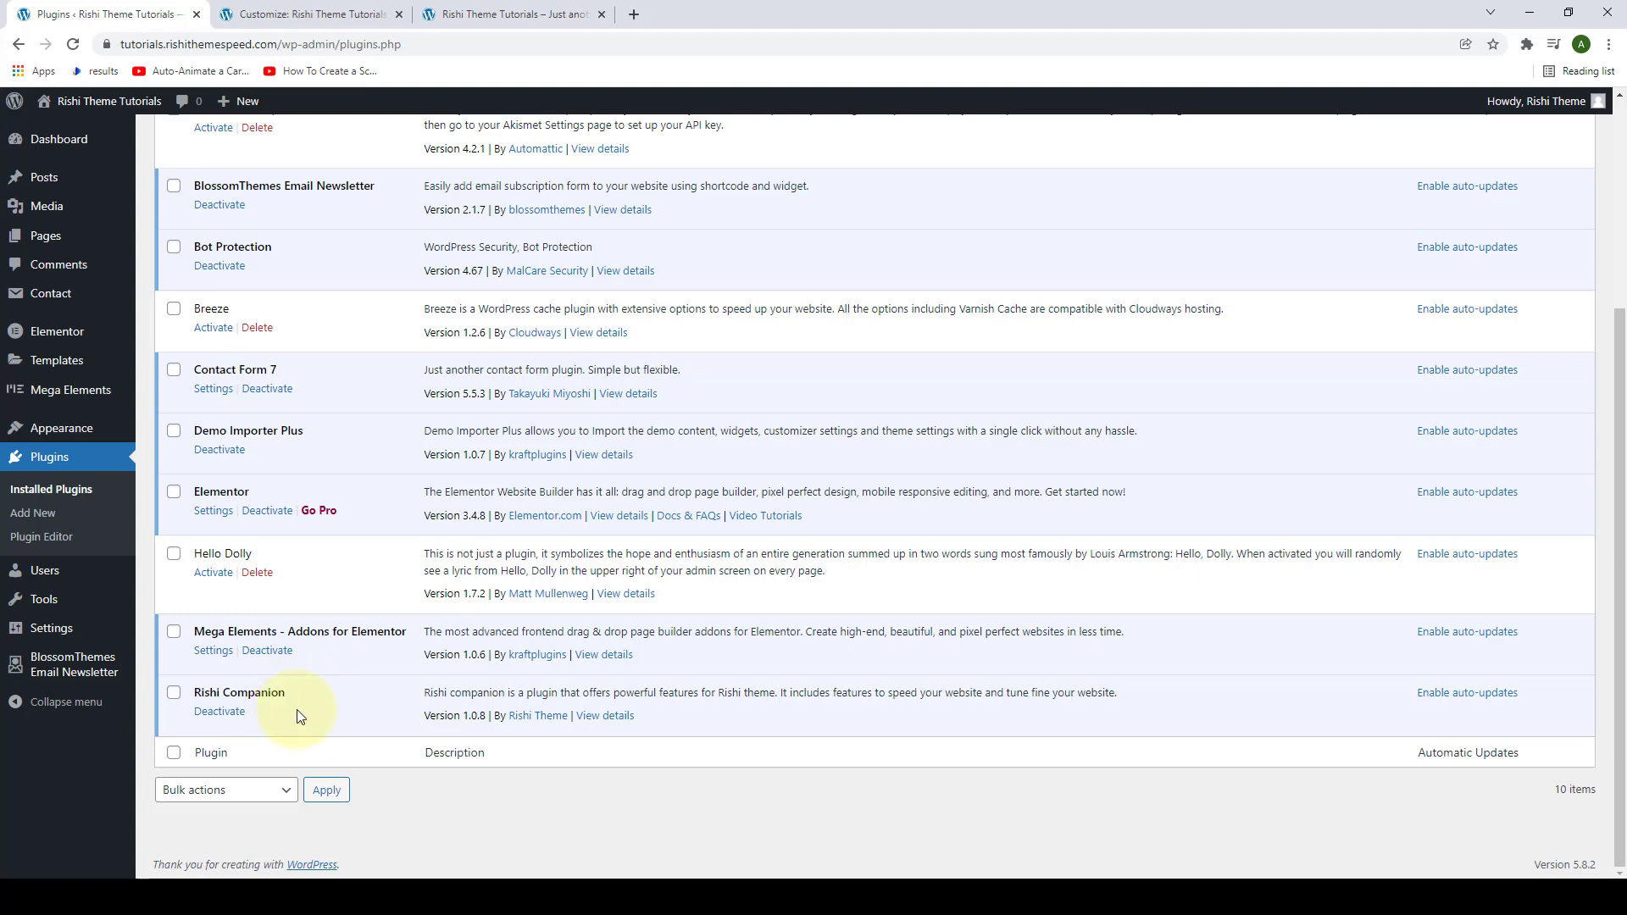
scroll(up, 3)
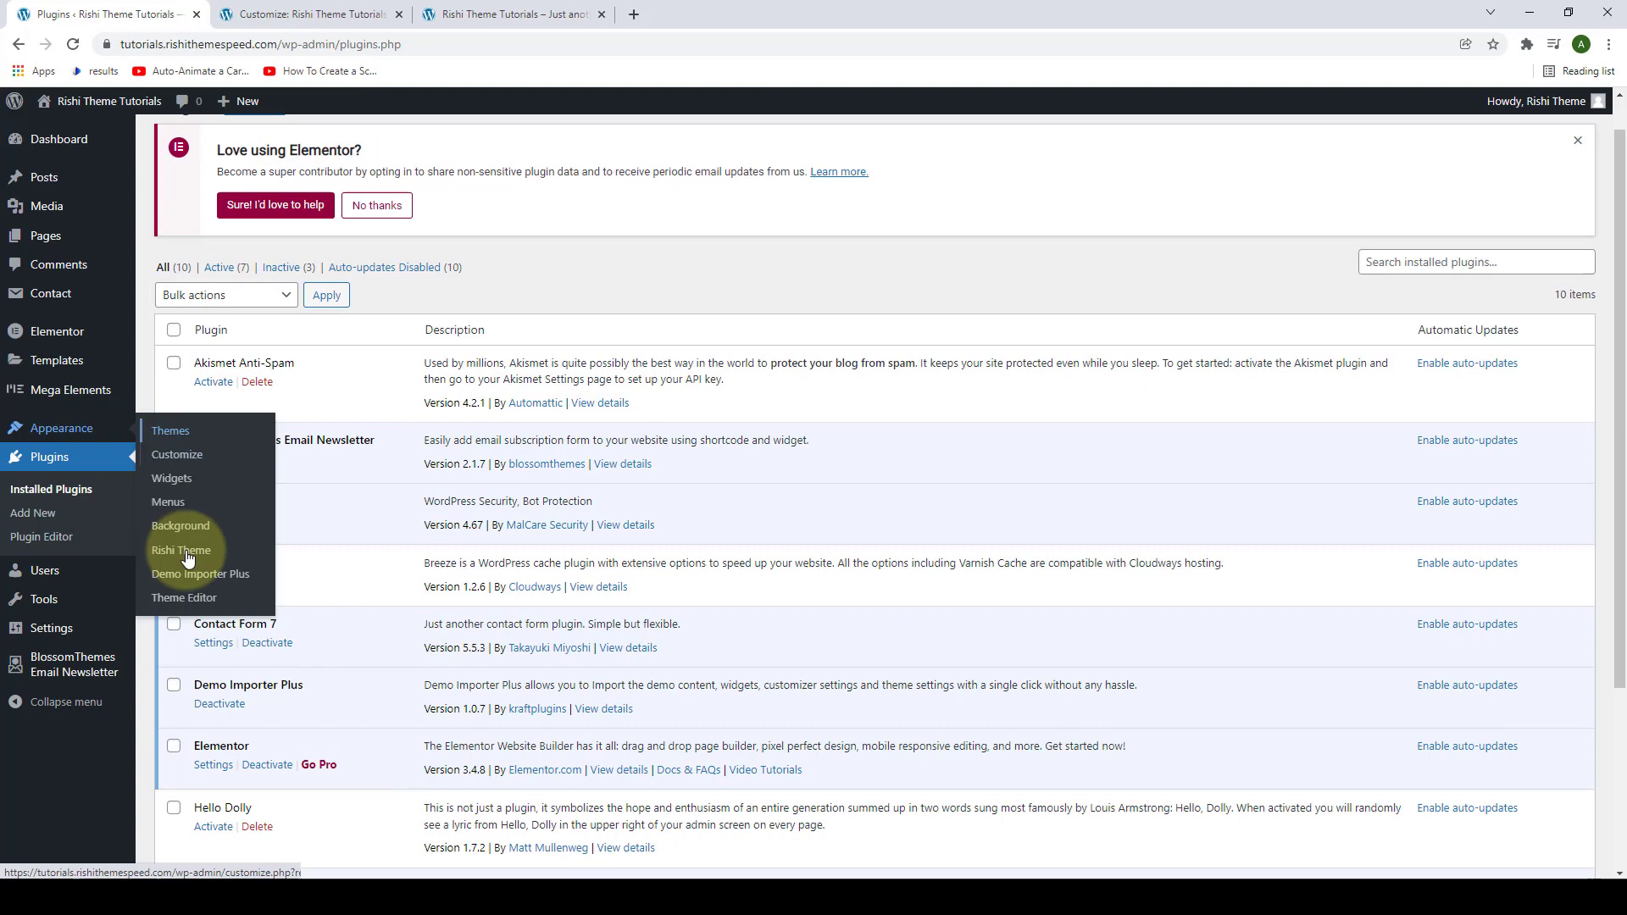
- Go to the Rishi Theme dashboard's Extensions section
click(181, 550)
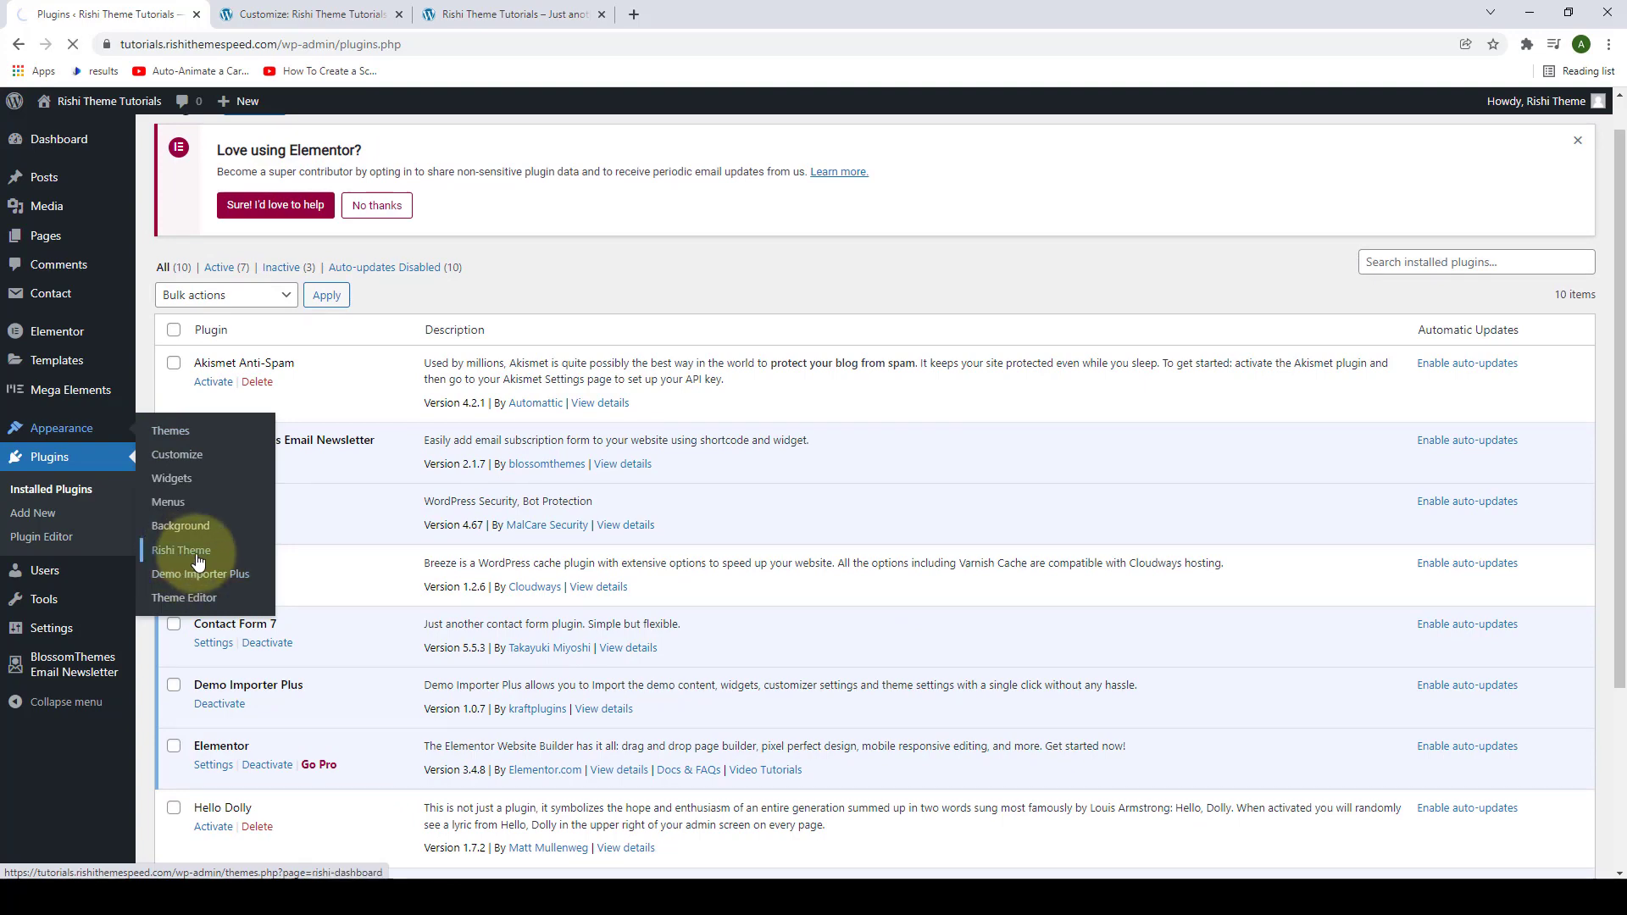
click(181, 550)
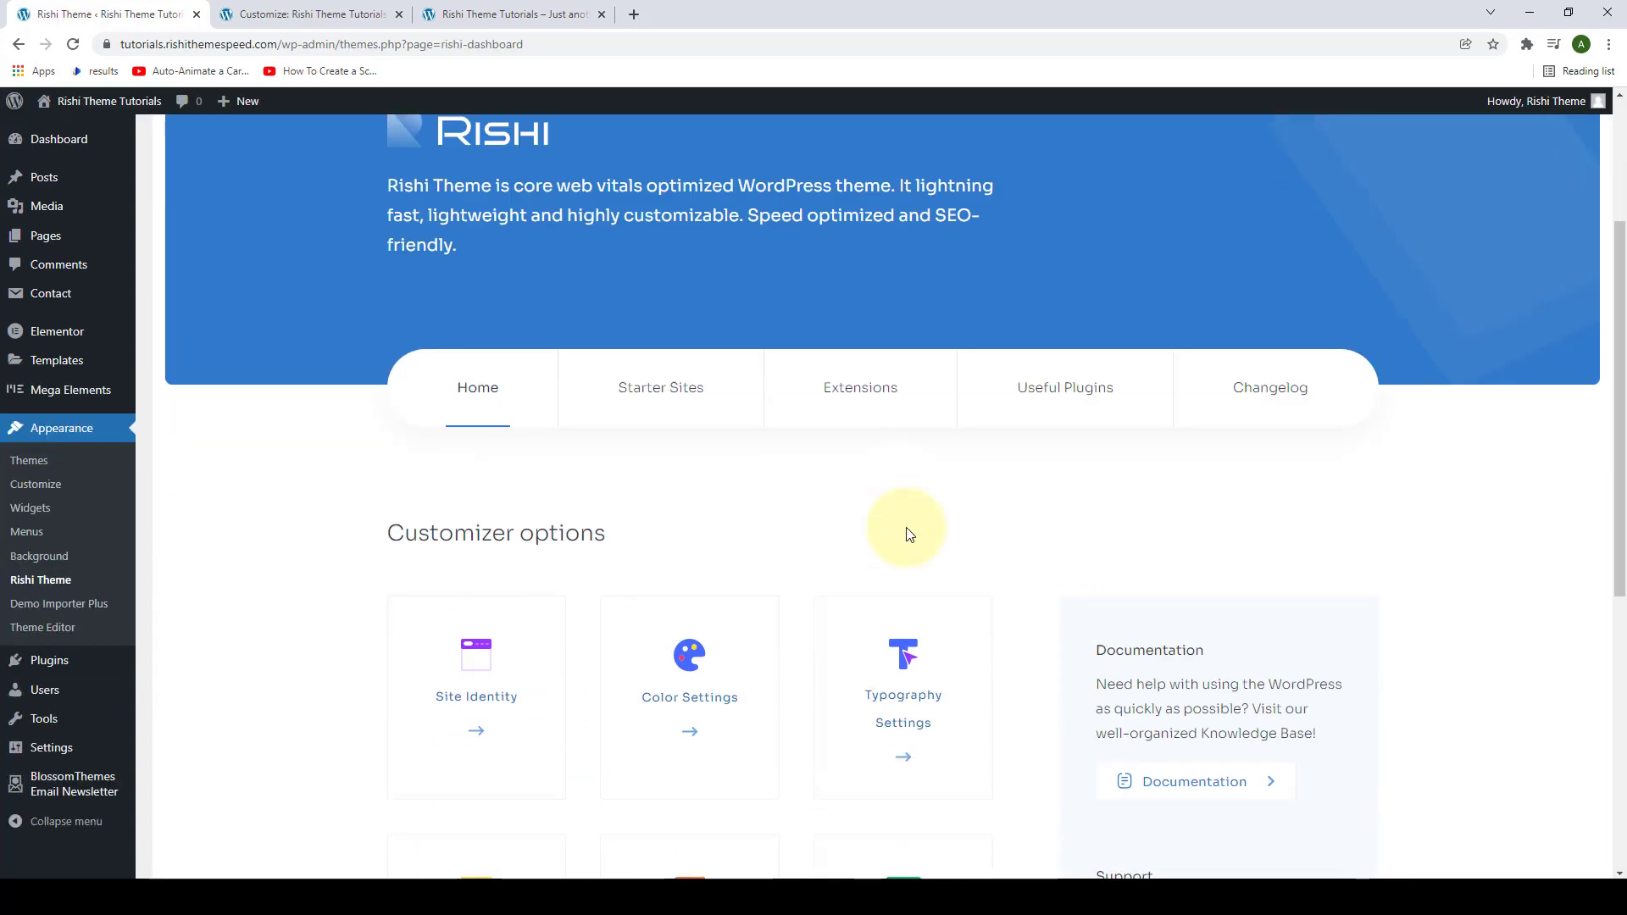
click(859, 387)
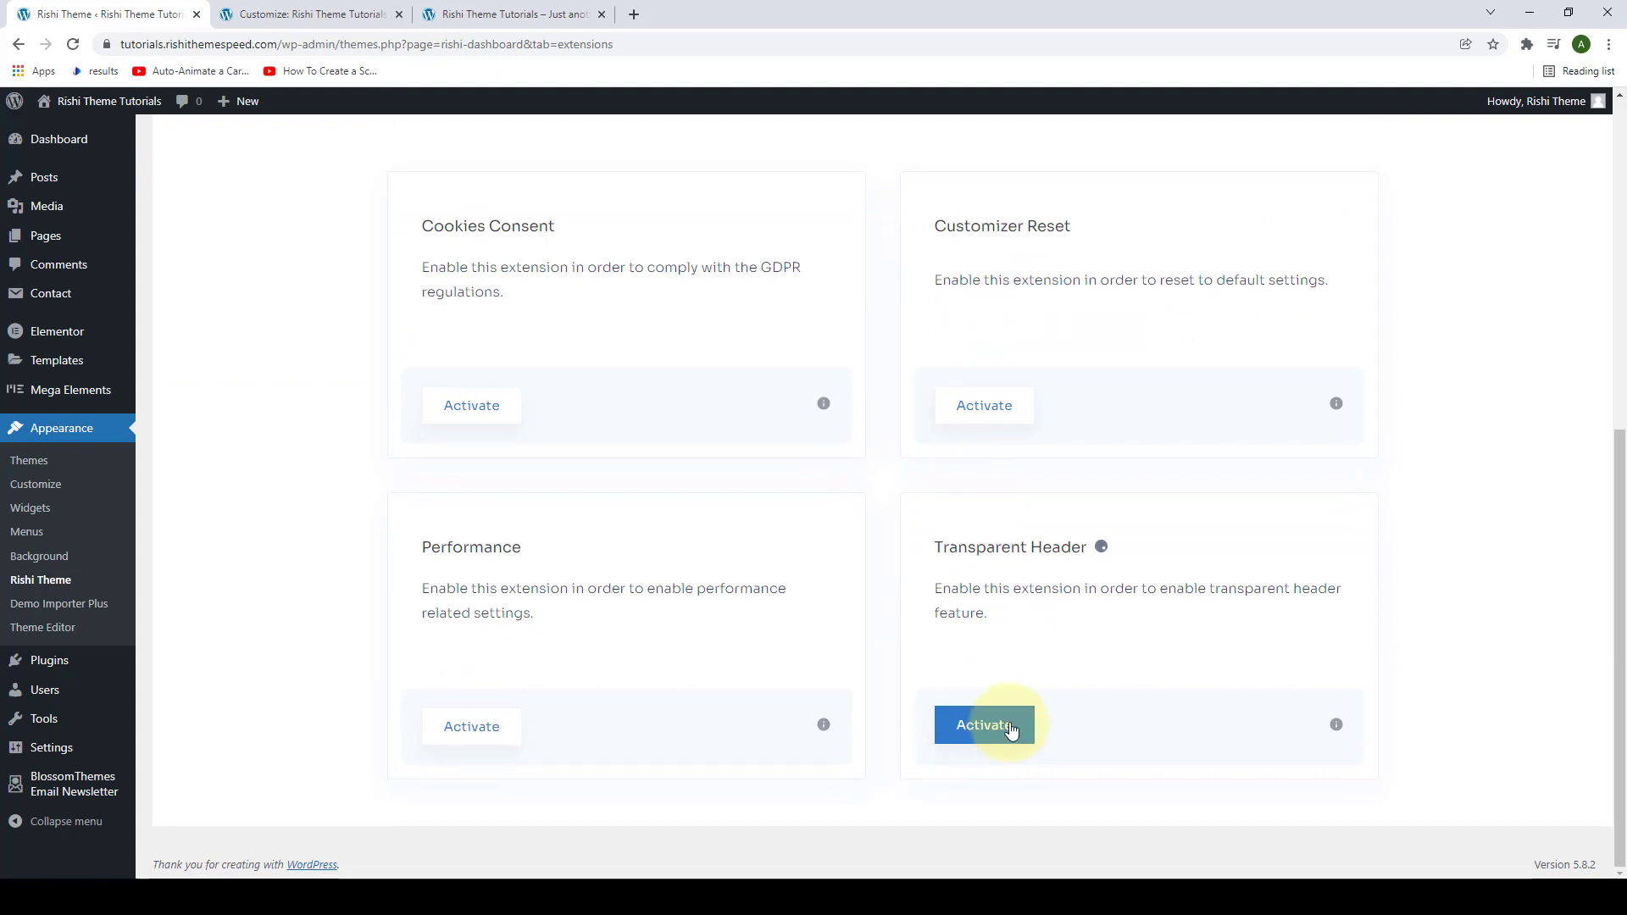
- Activate the Transparent Header extension and open its configuration
click(983, 724)
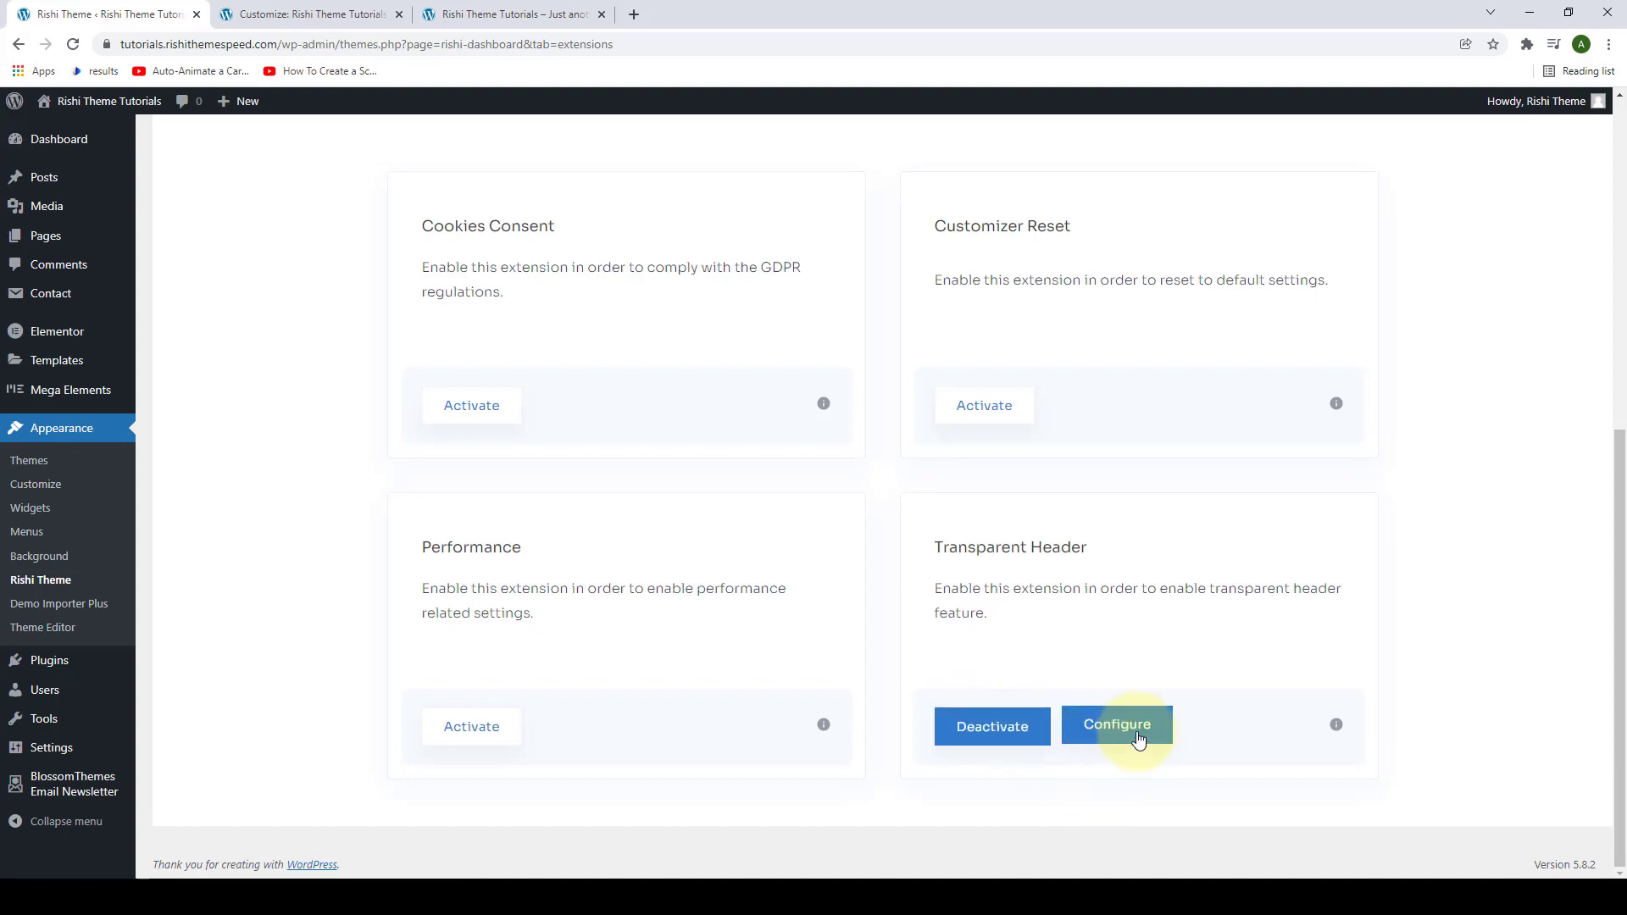
click(1116, 724)
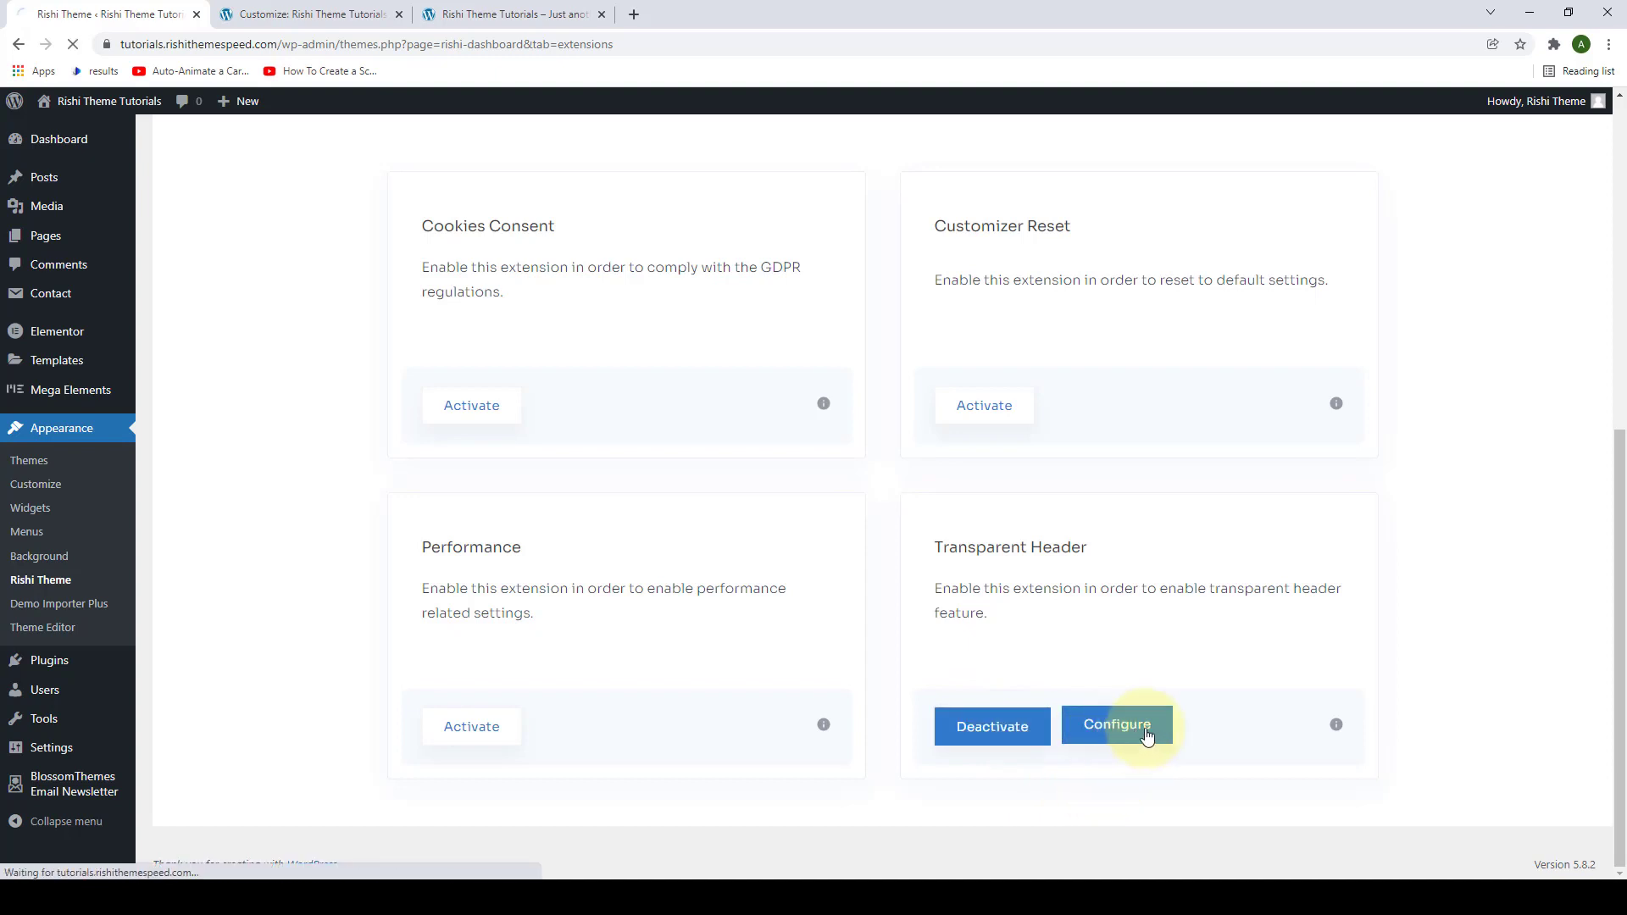
click(1117, 726)
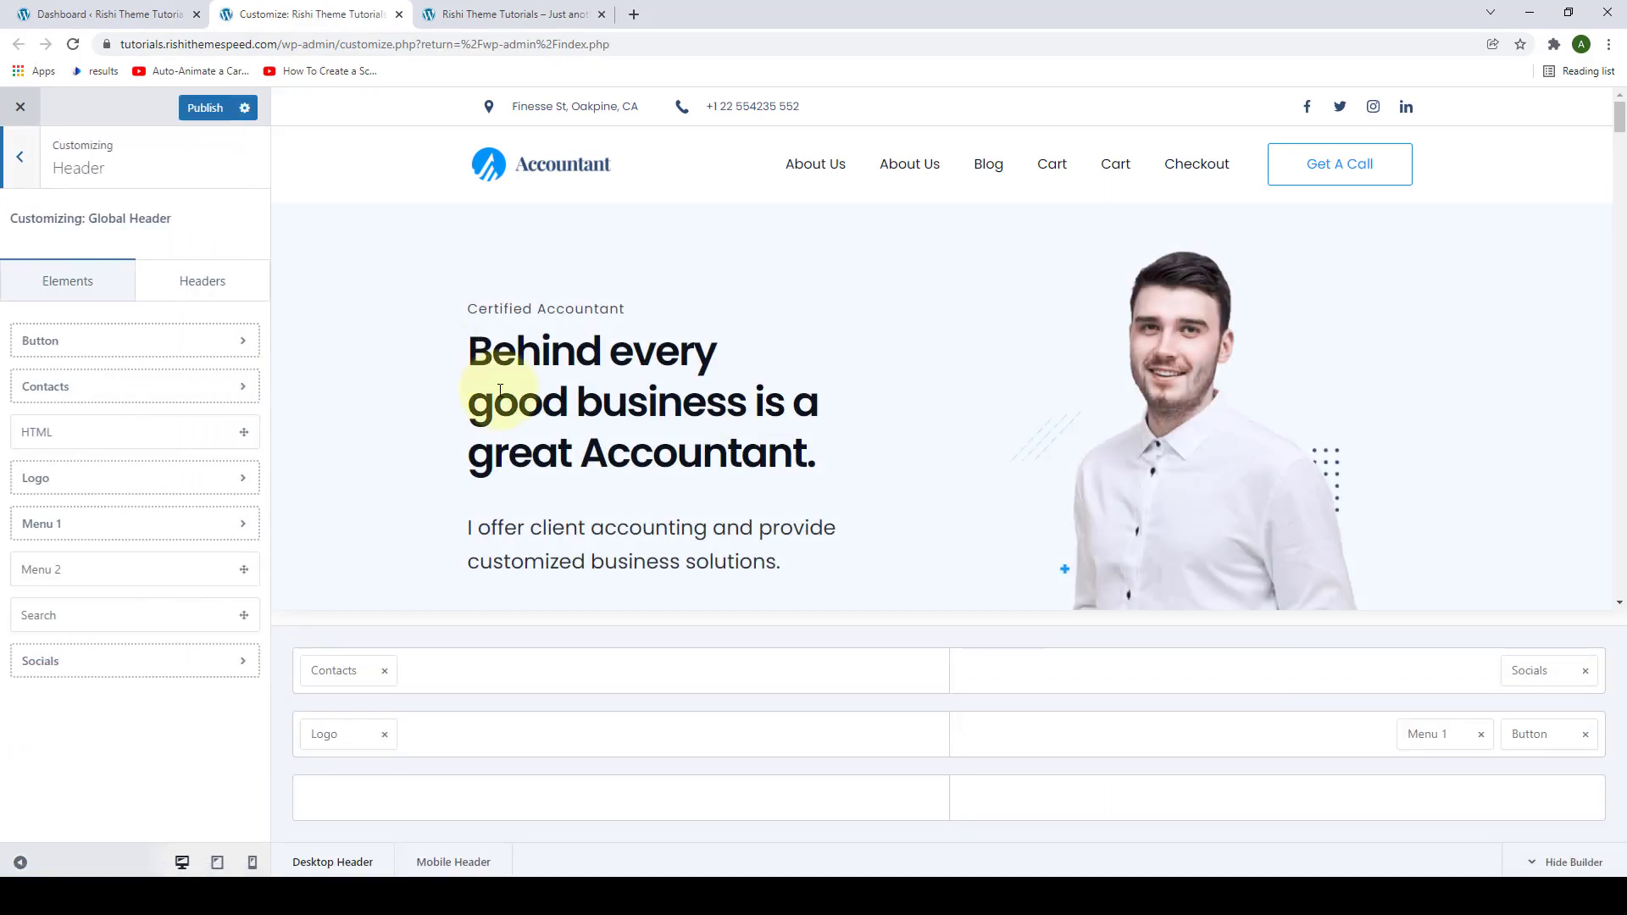
- In Global Header settings, turn on Sticky Header with the main-row-only style
click(1568, 861)
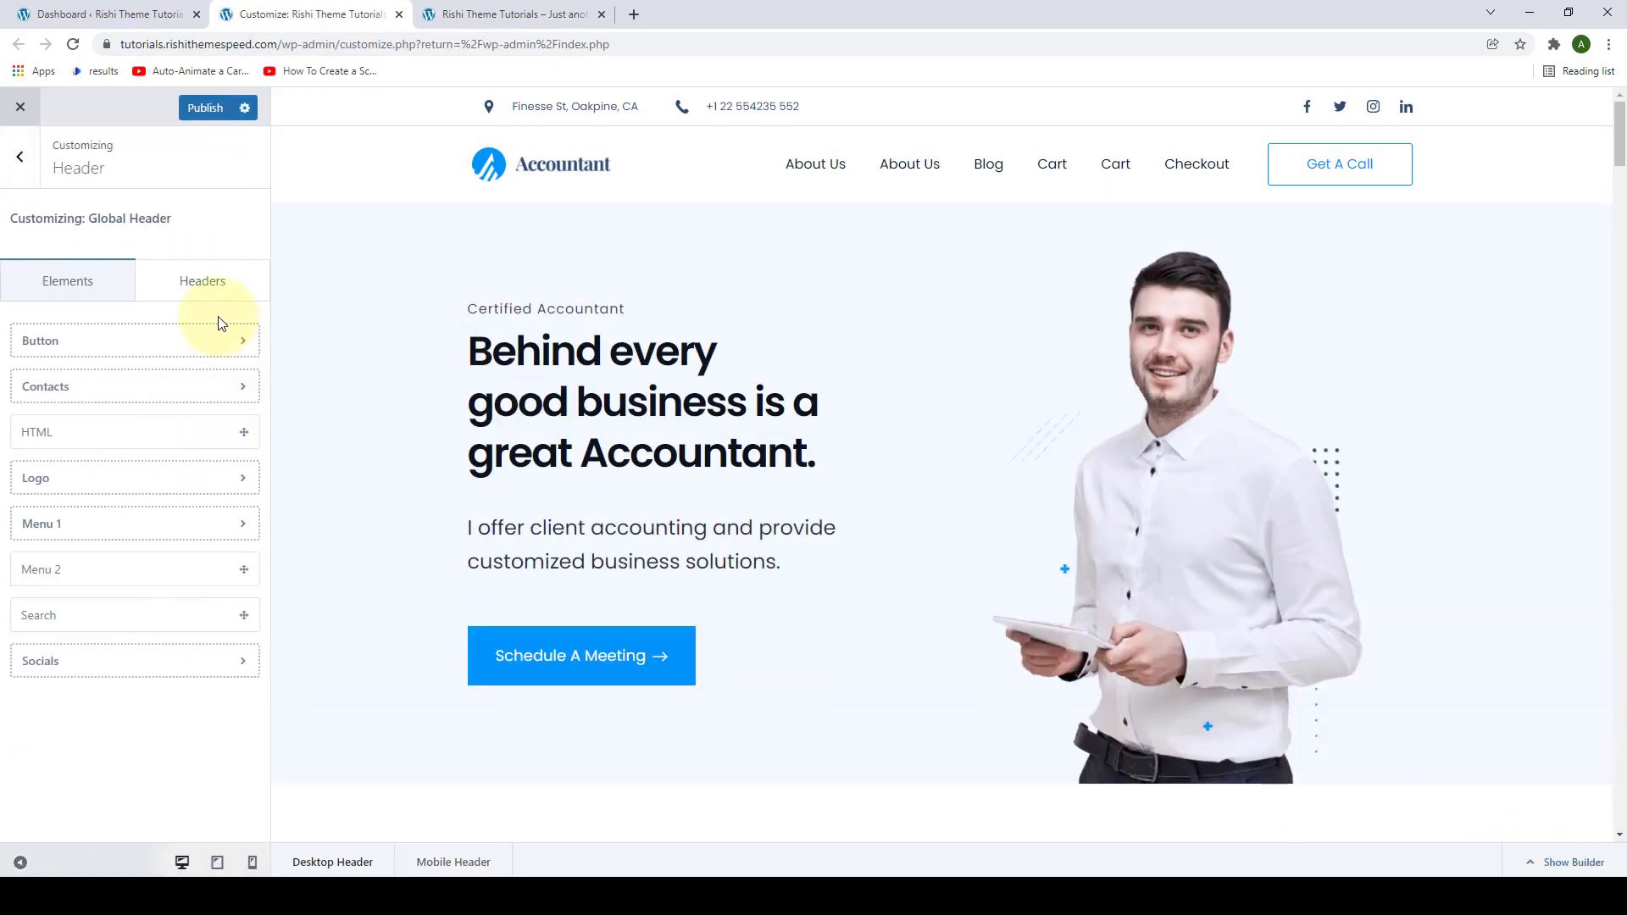
click(202, 280)
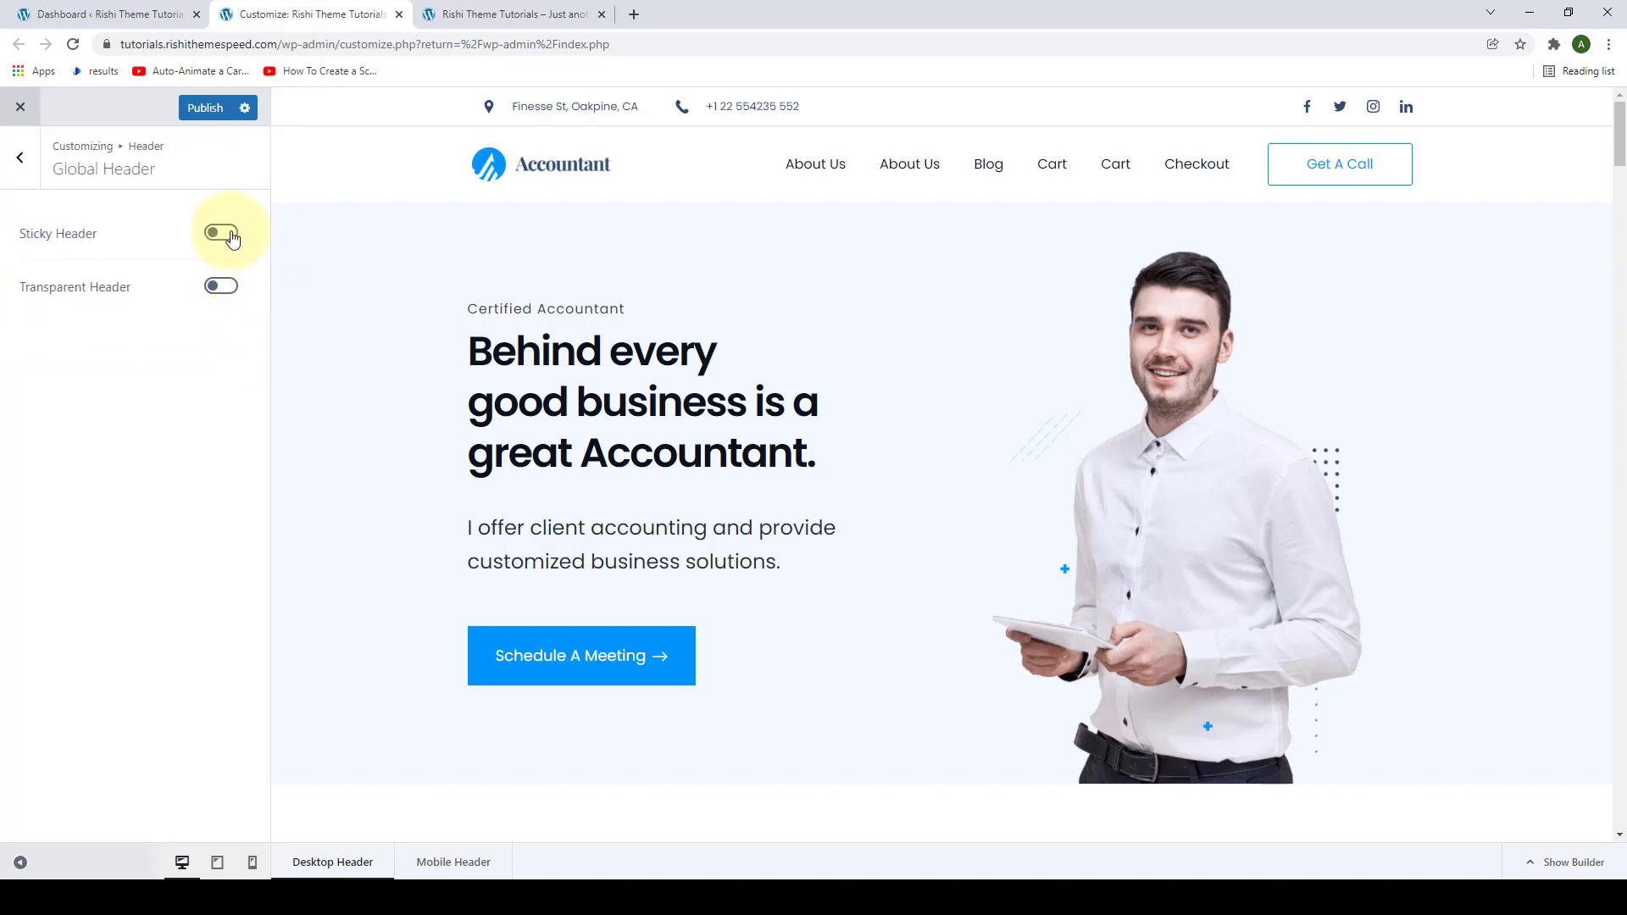
click(221, 232)
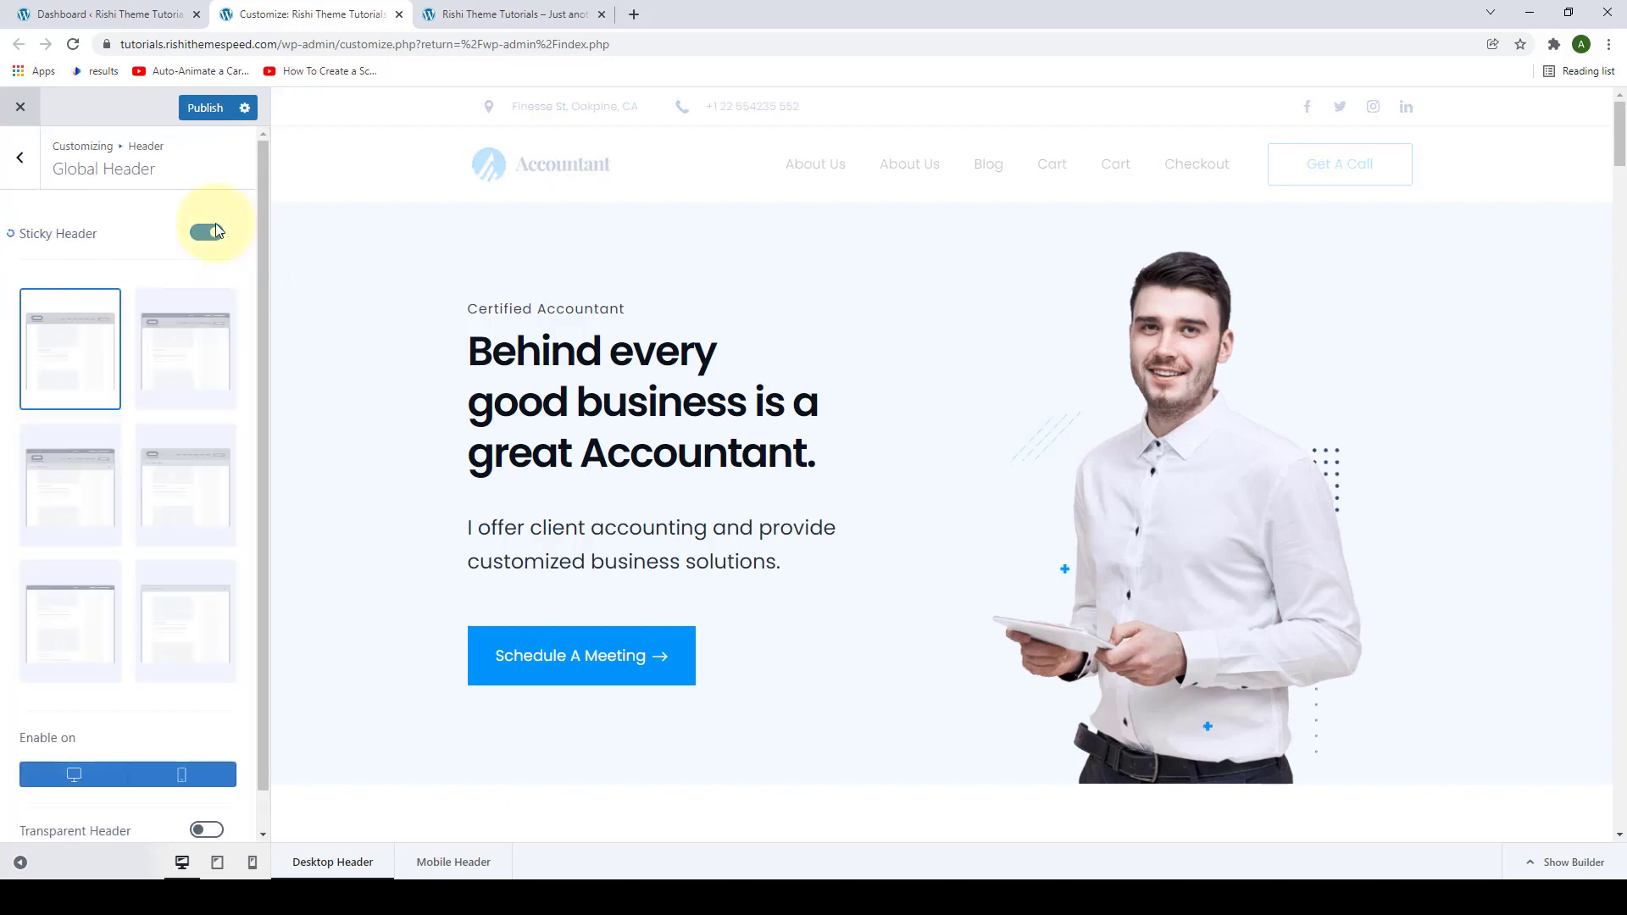
click(207, 231)
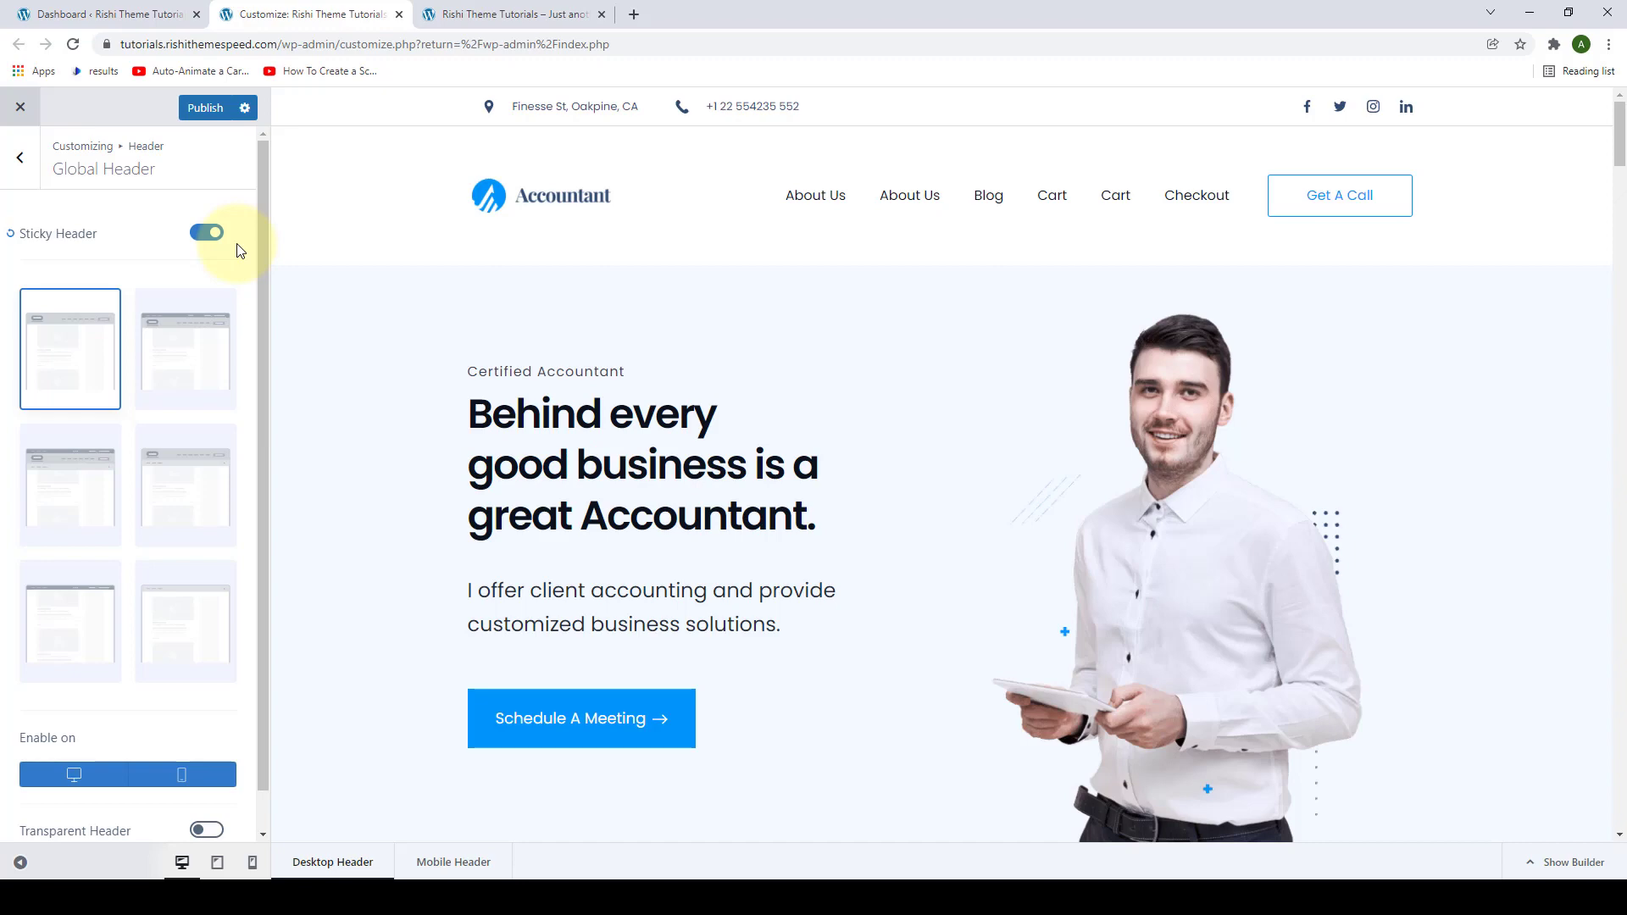
mouse_move(226, 277)
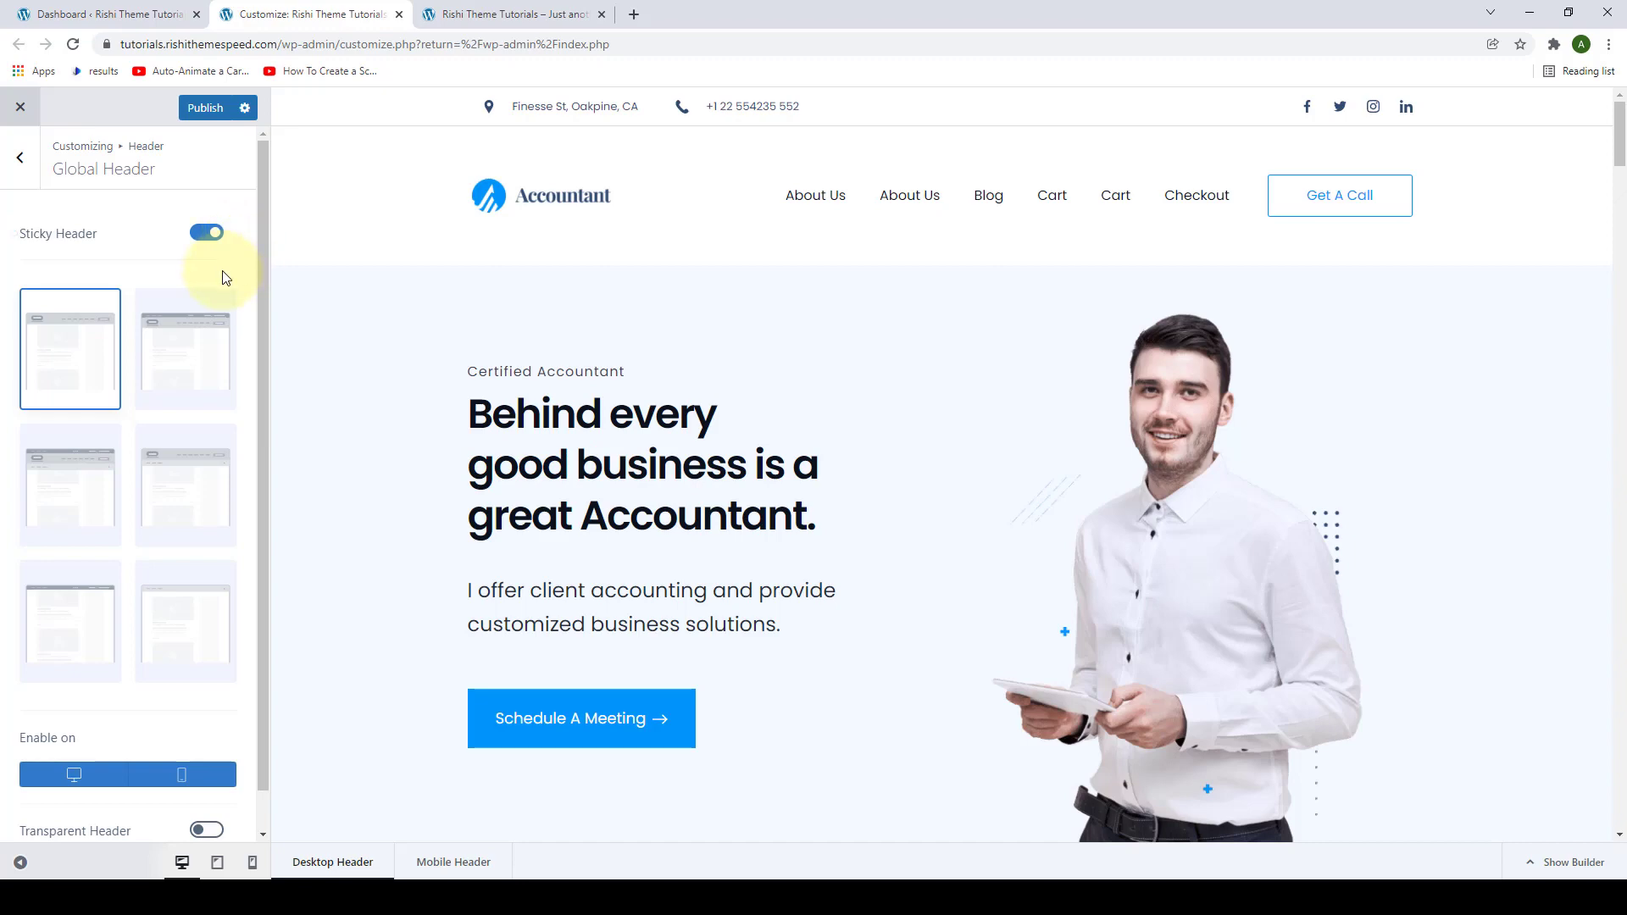
mouse_move(93, 397)
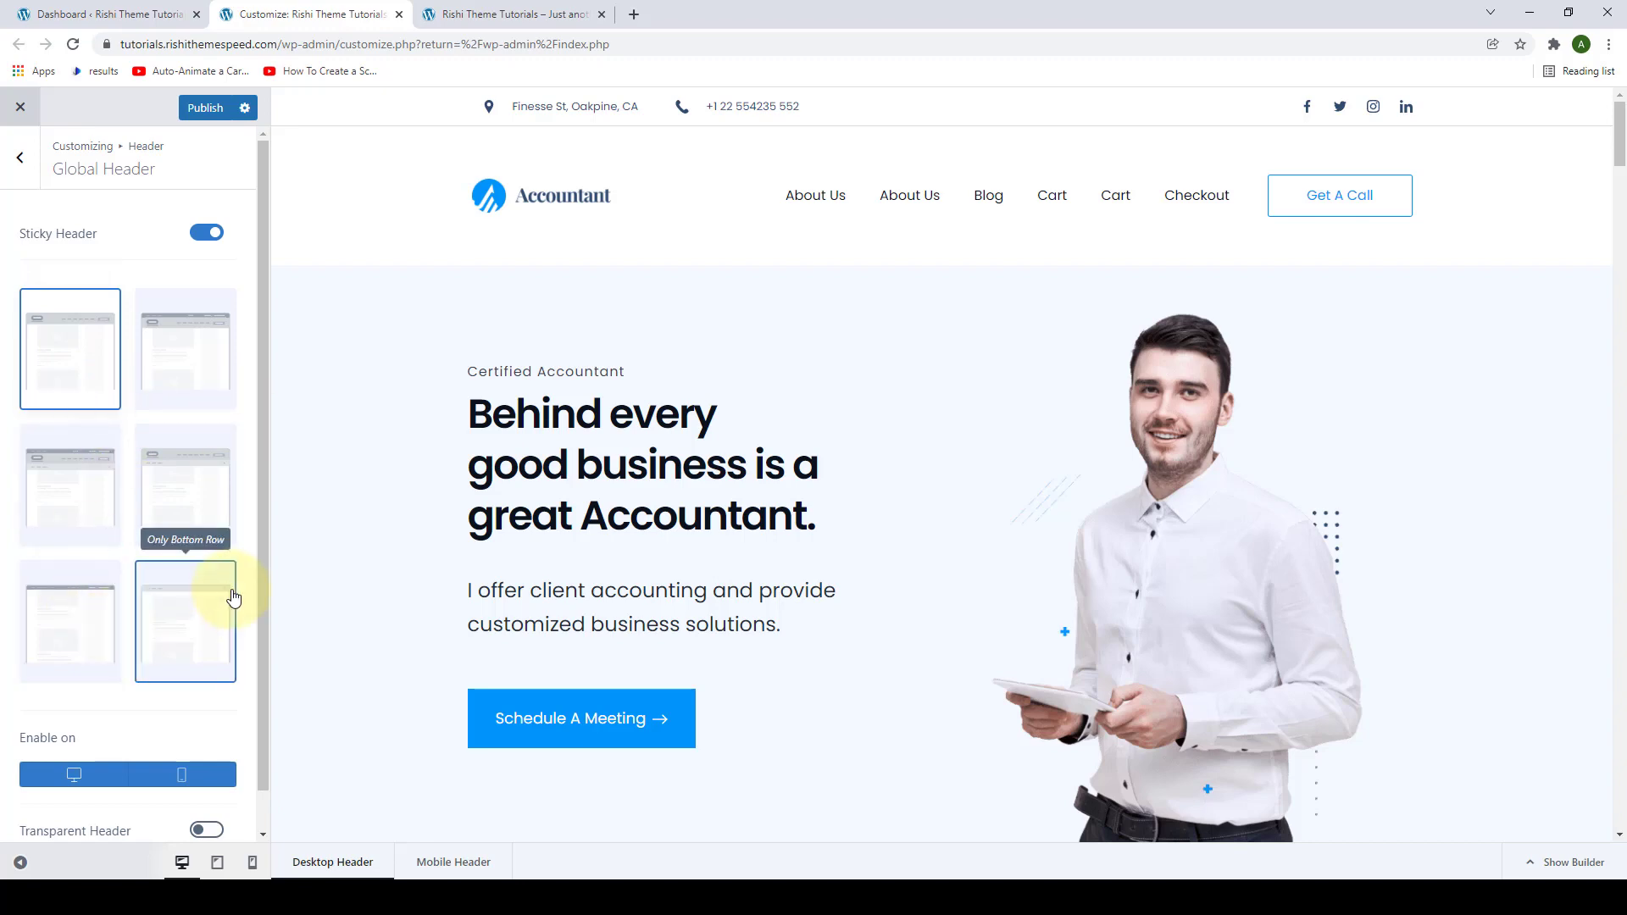
mouse_move(69, 347)
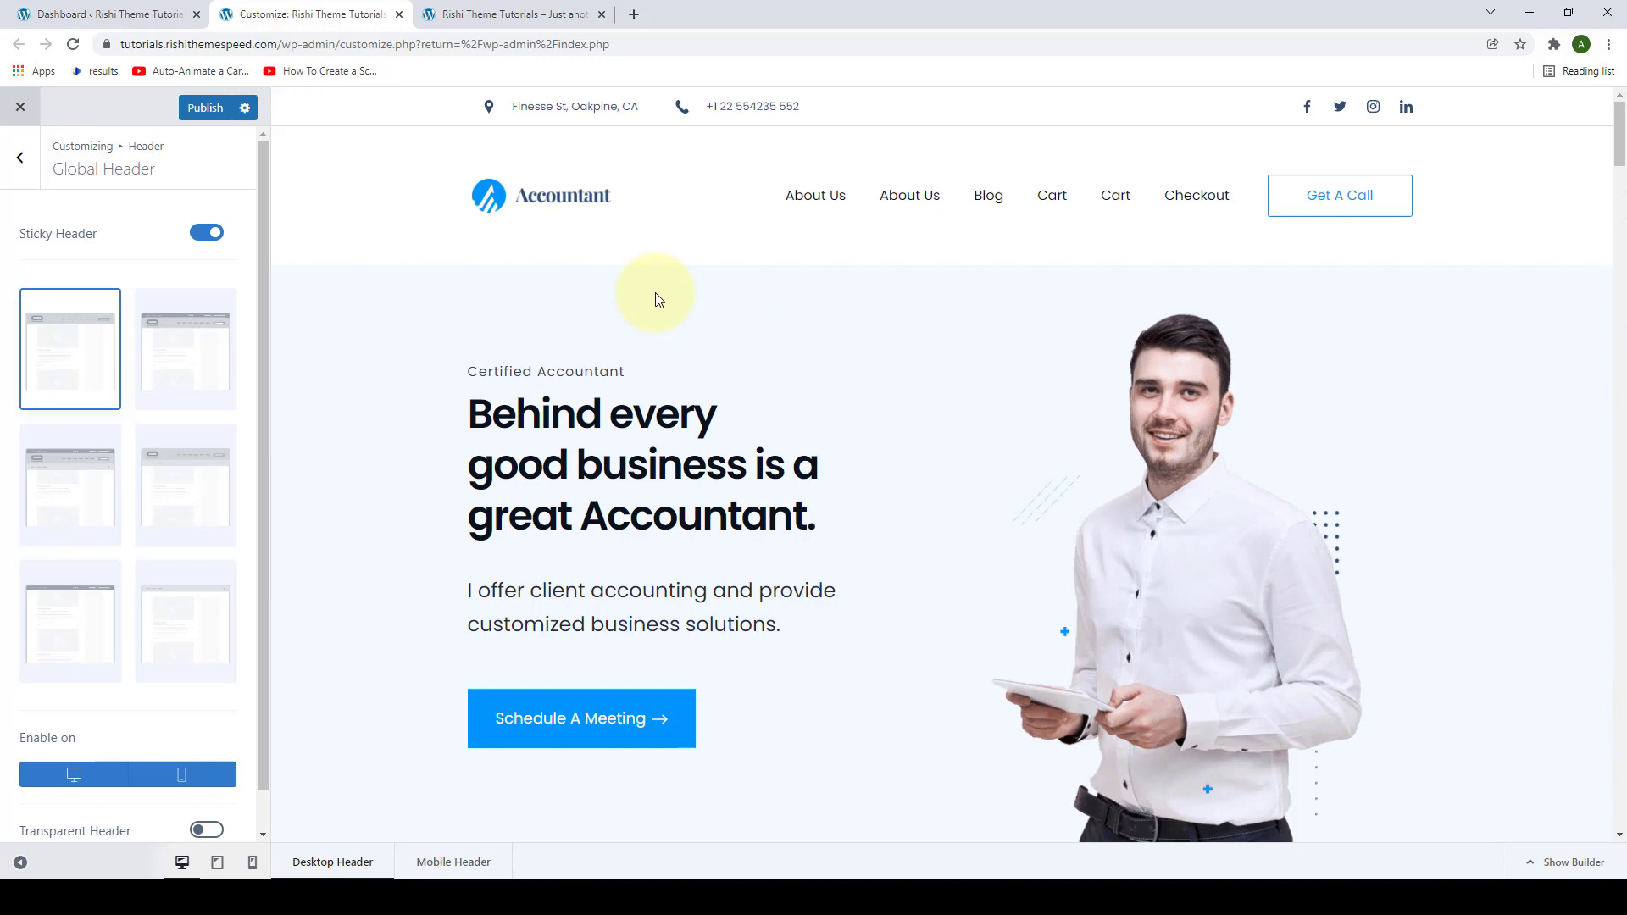
mouse_move(185, 347)
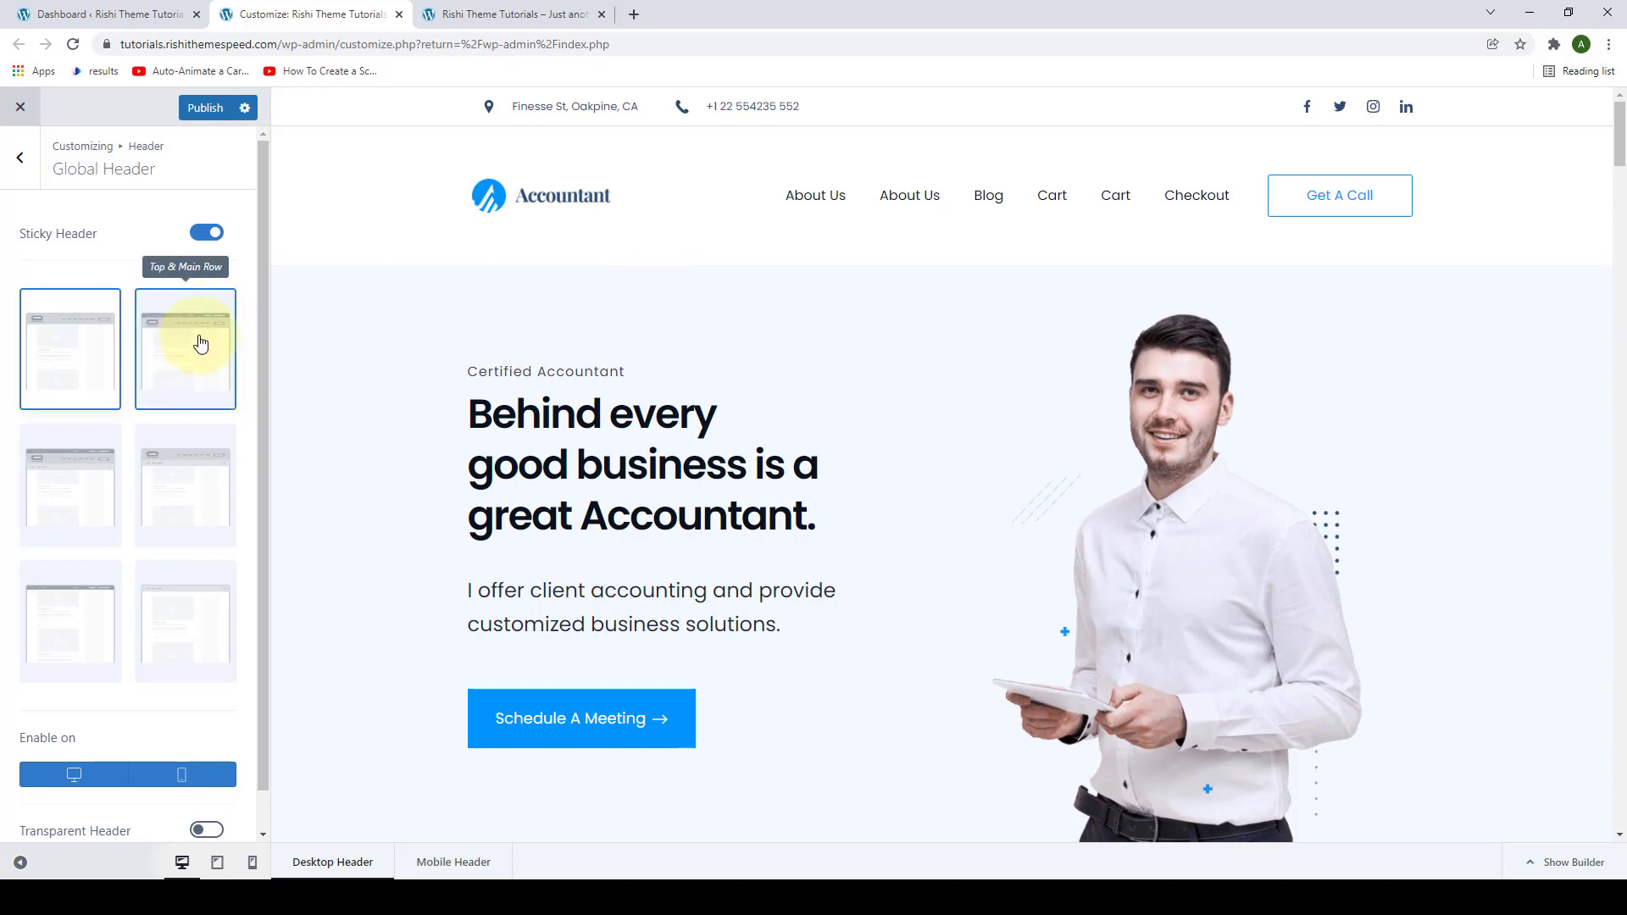
click(185, 348)
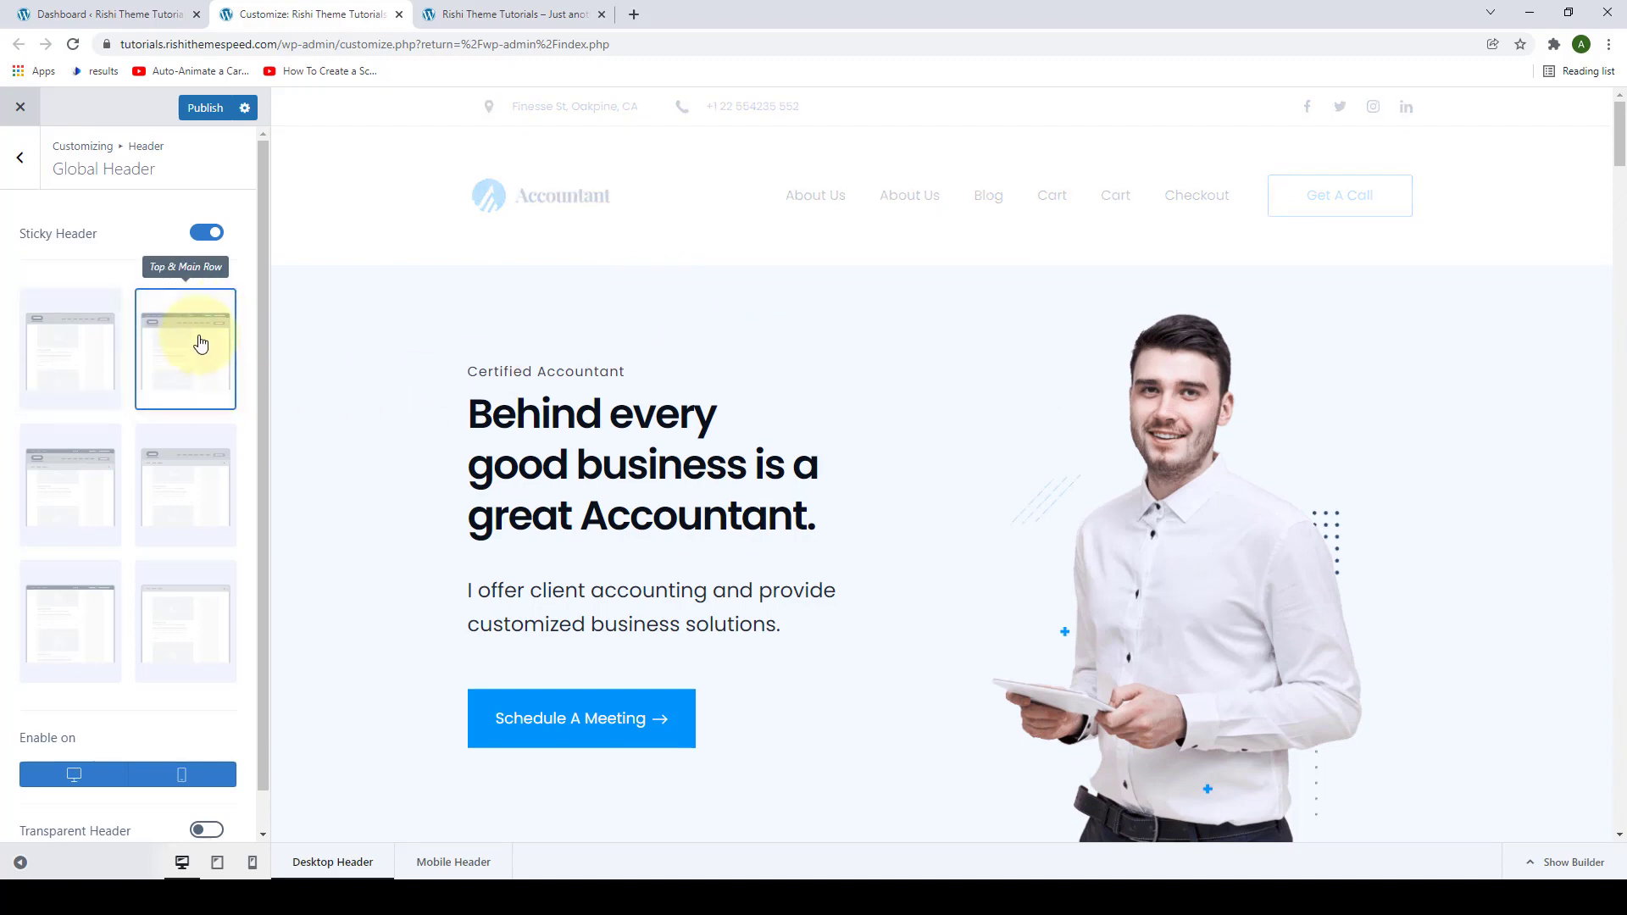
scroll(down, 3)
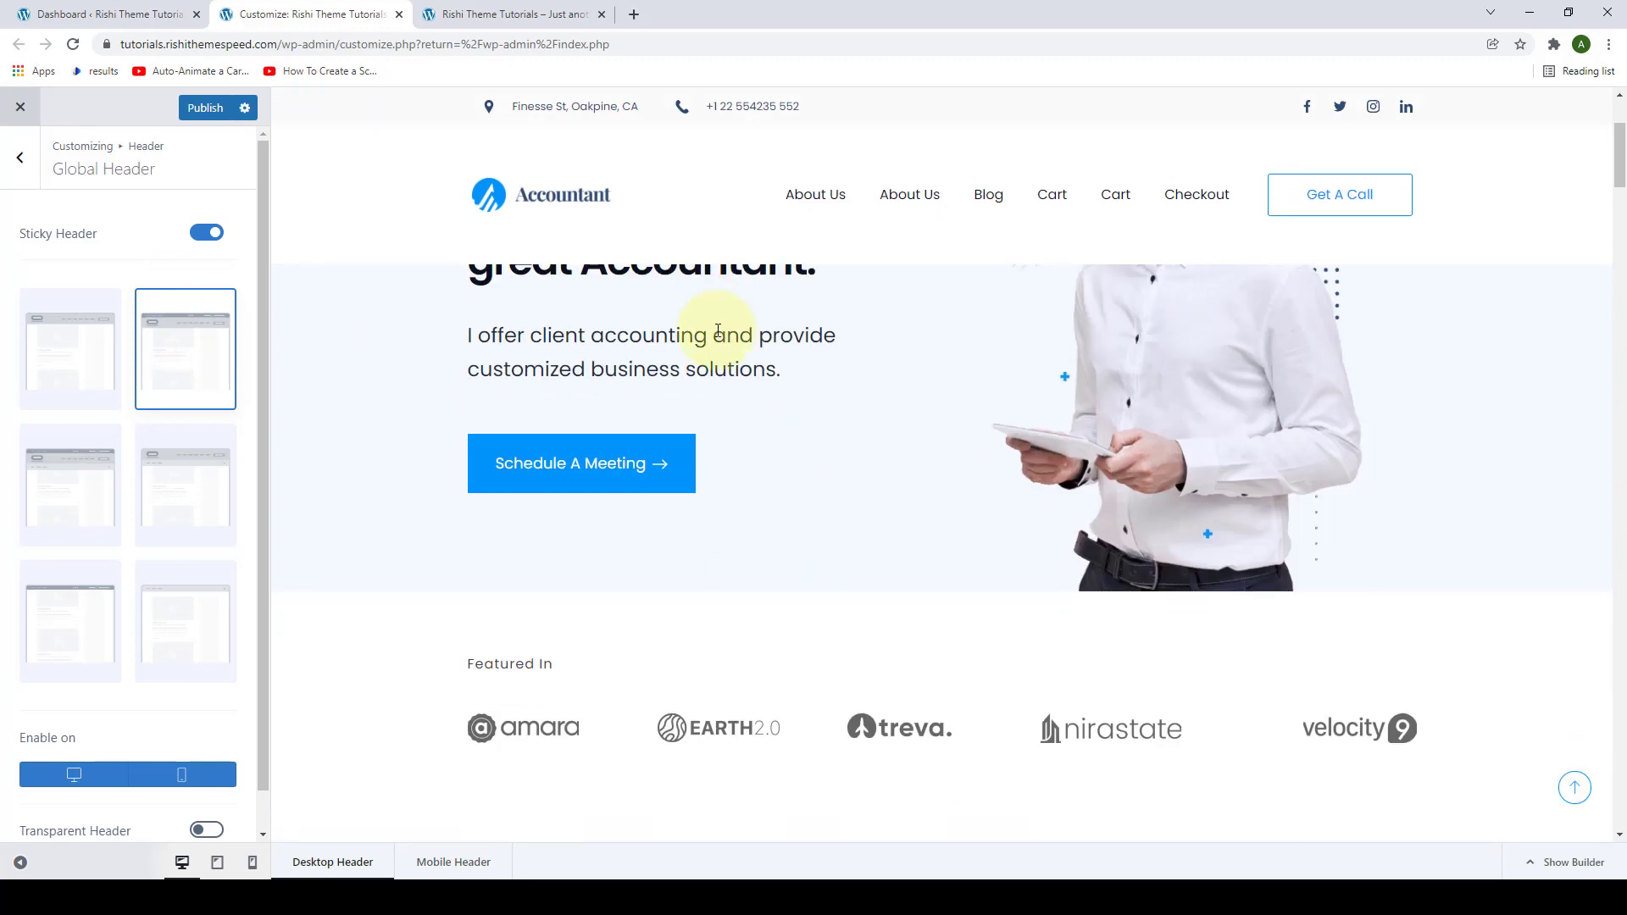
scroll(down, 3)
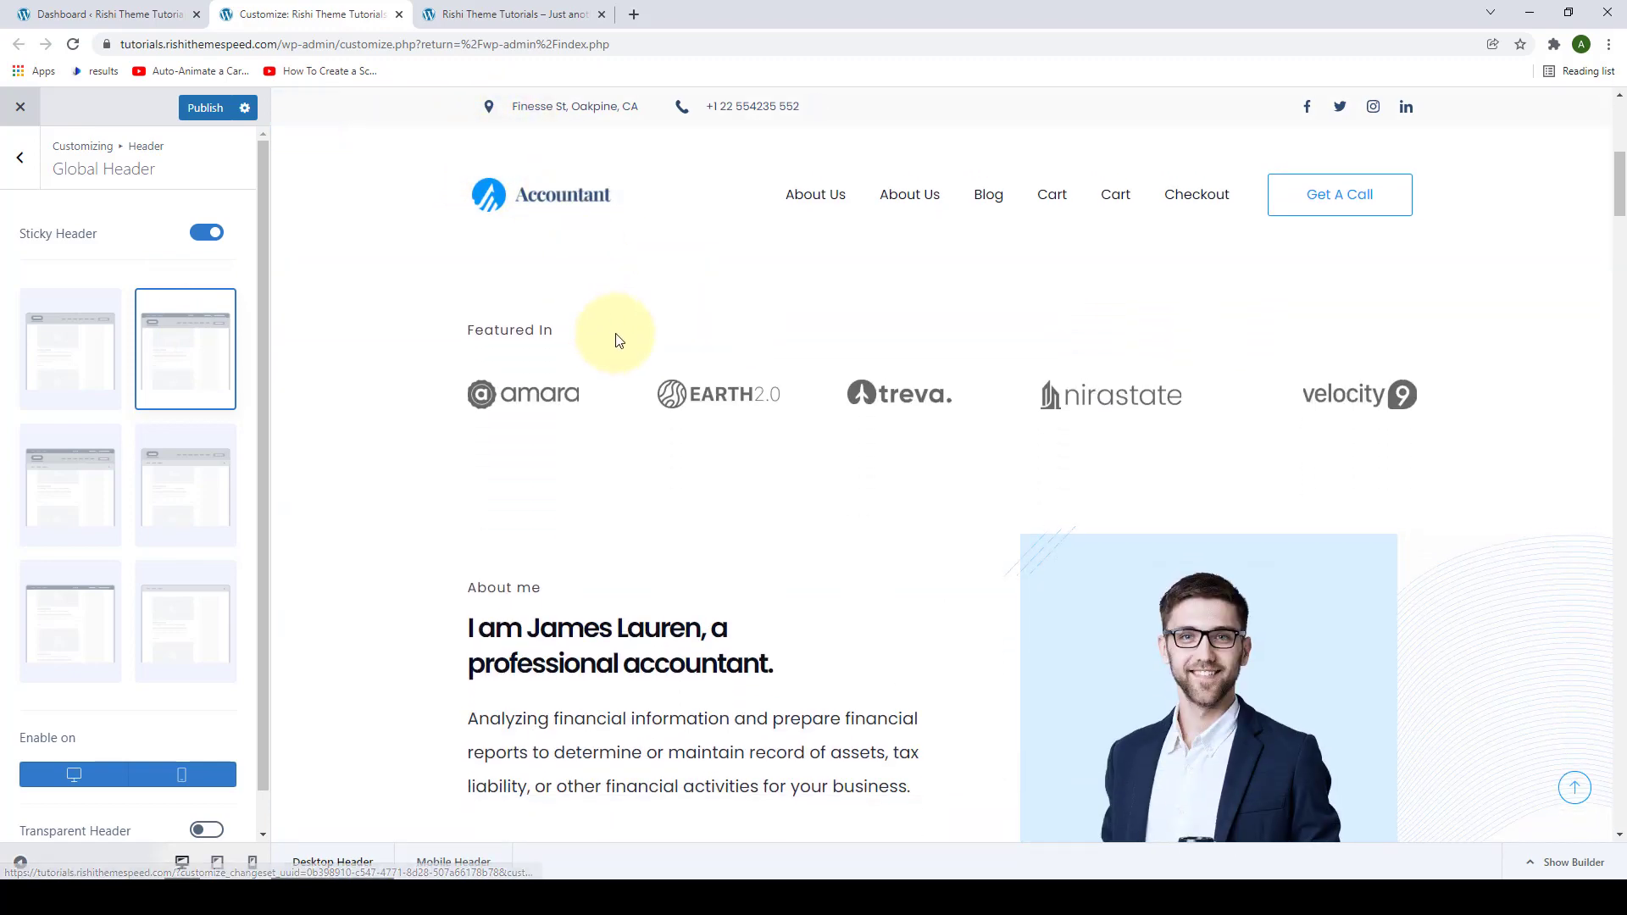
click(70, 484)
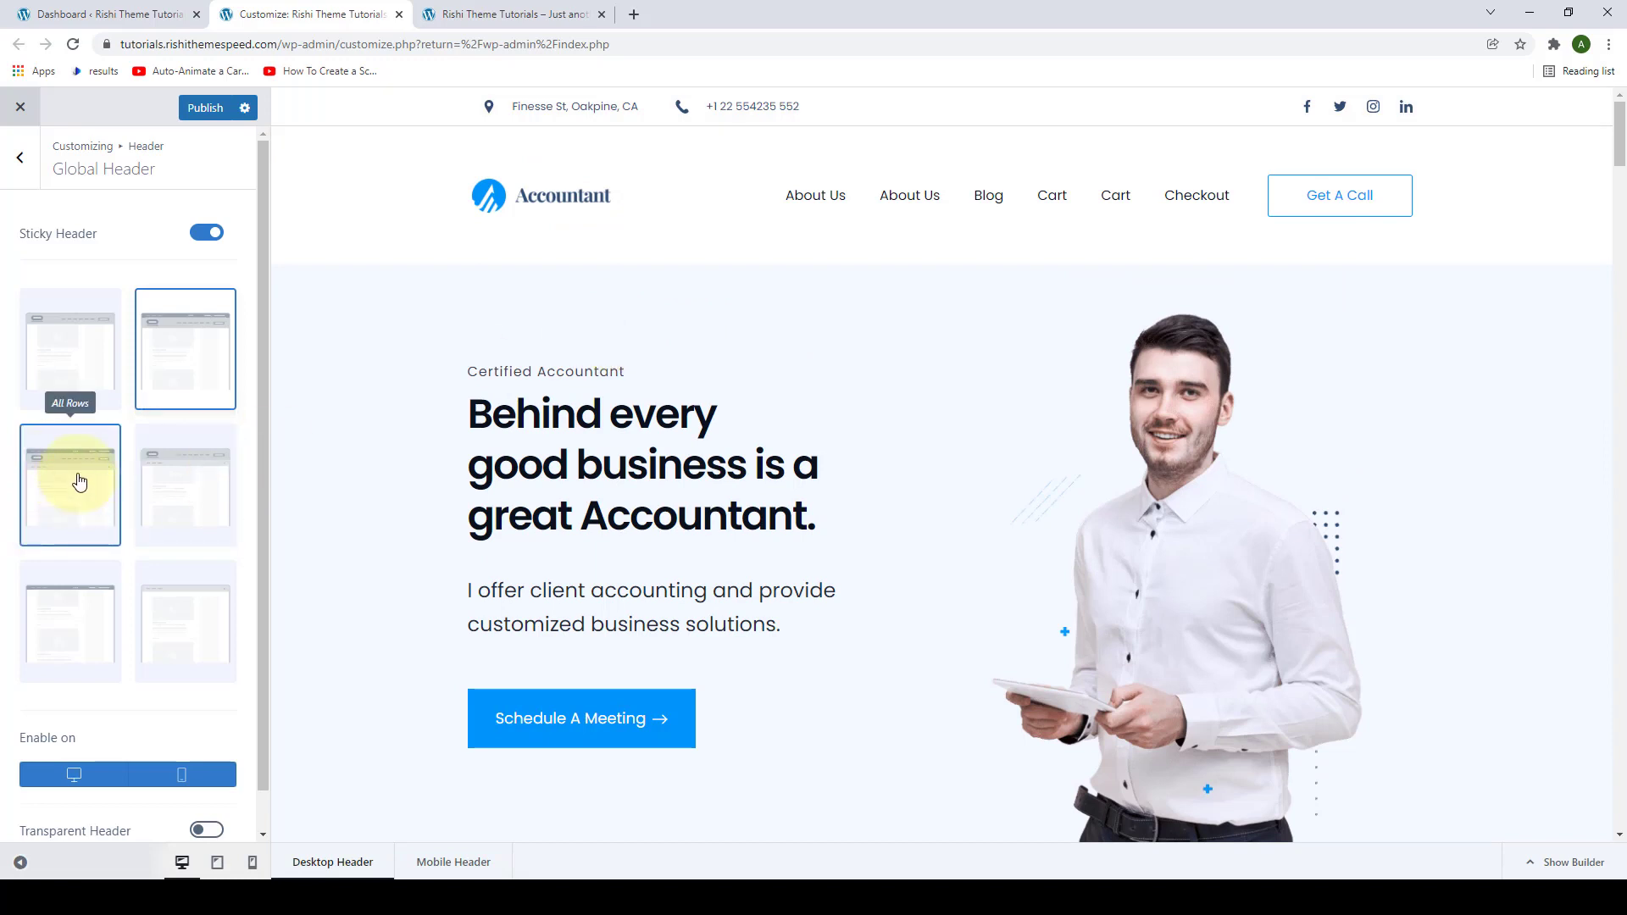
click(69, 483)
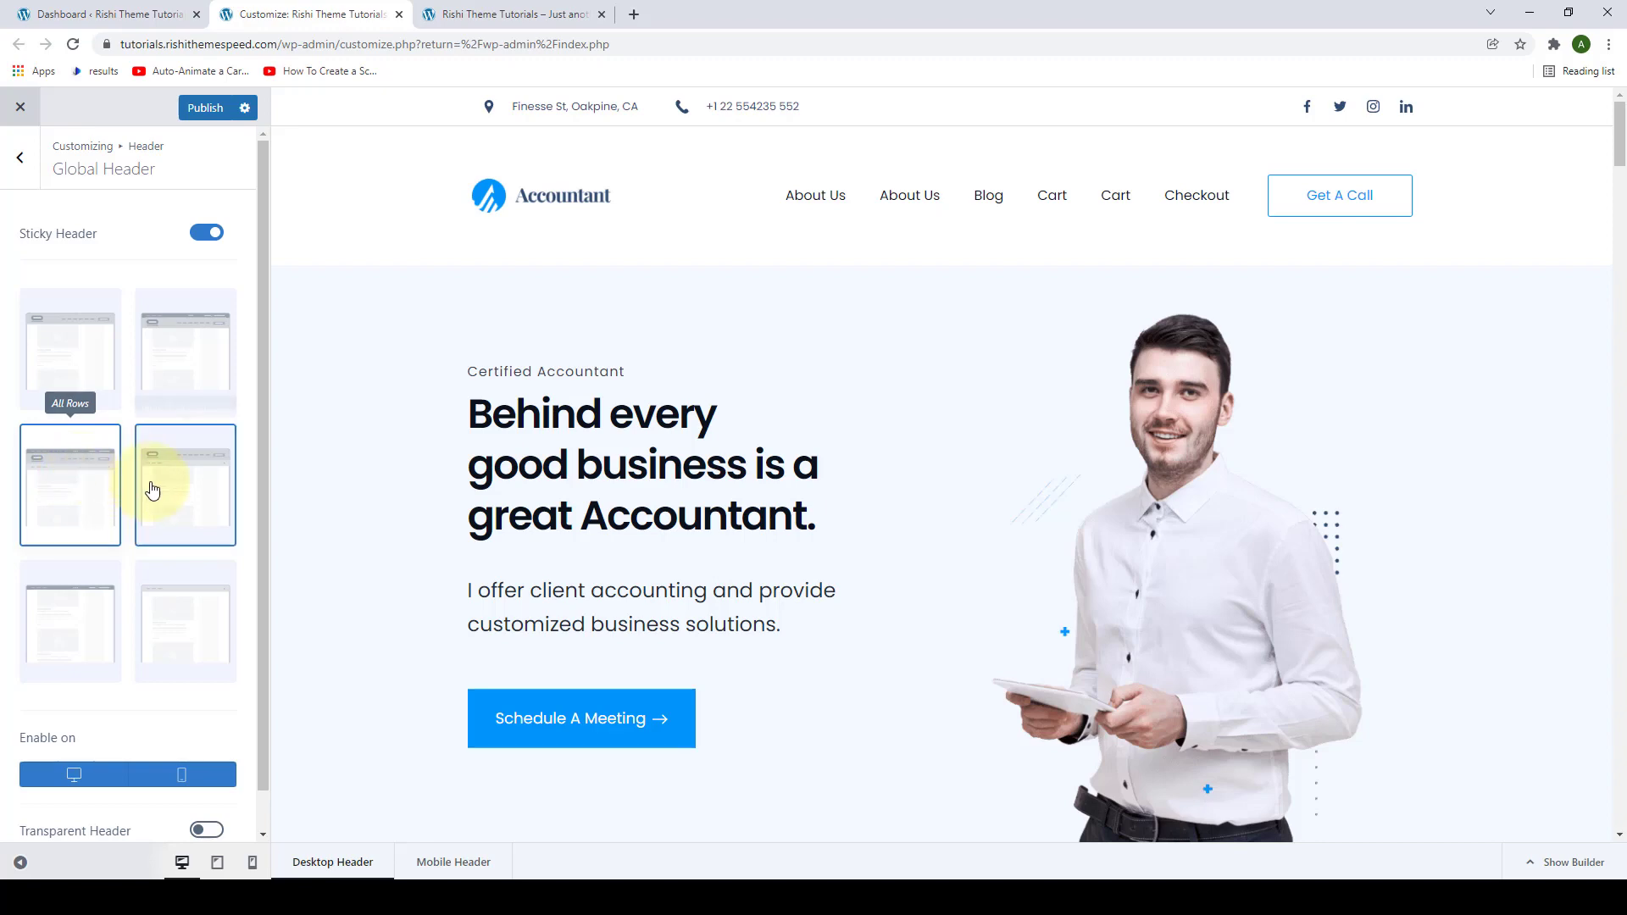
mouse_move(157, 488)
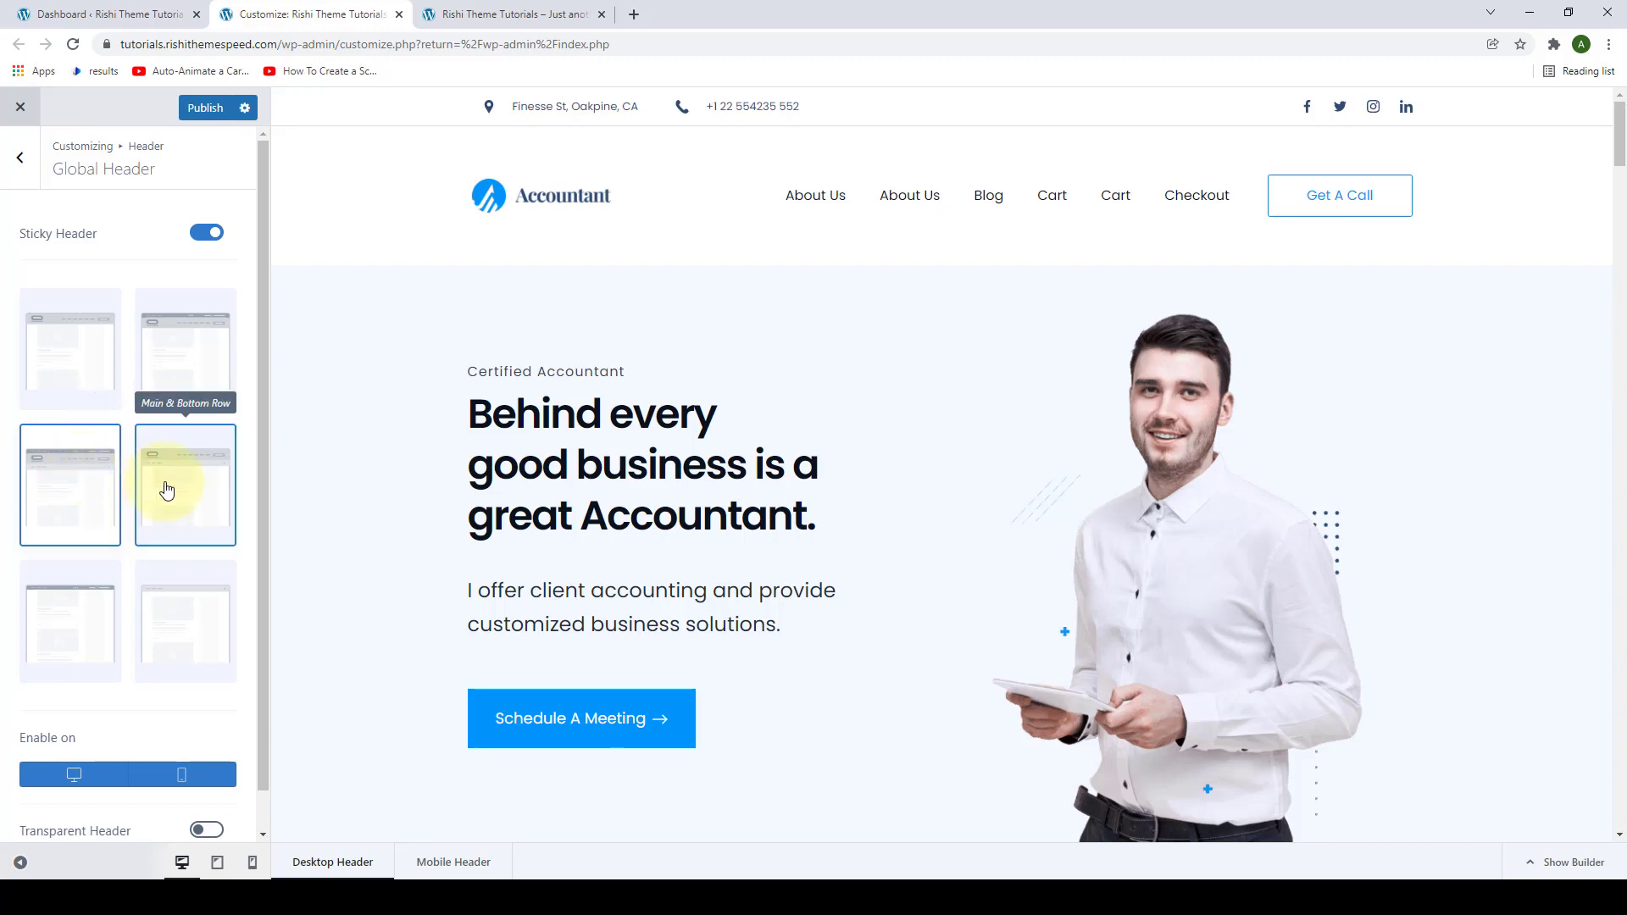
mouse_move(88, 595)
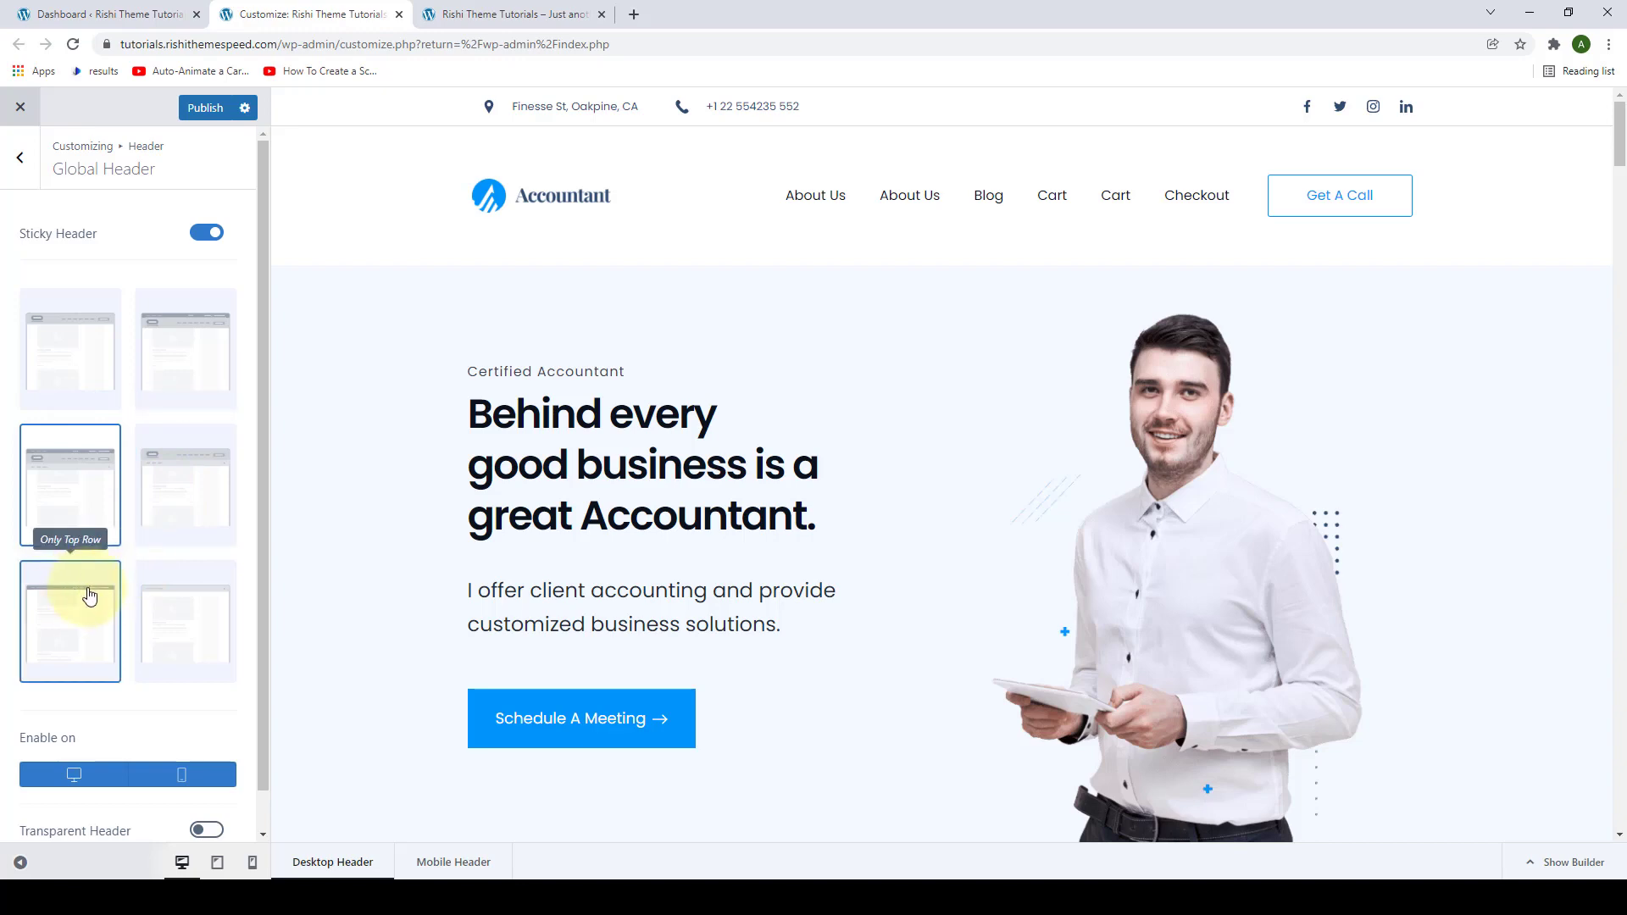
click(69, 619)
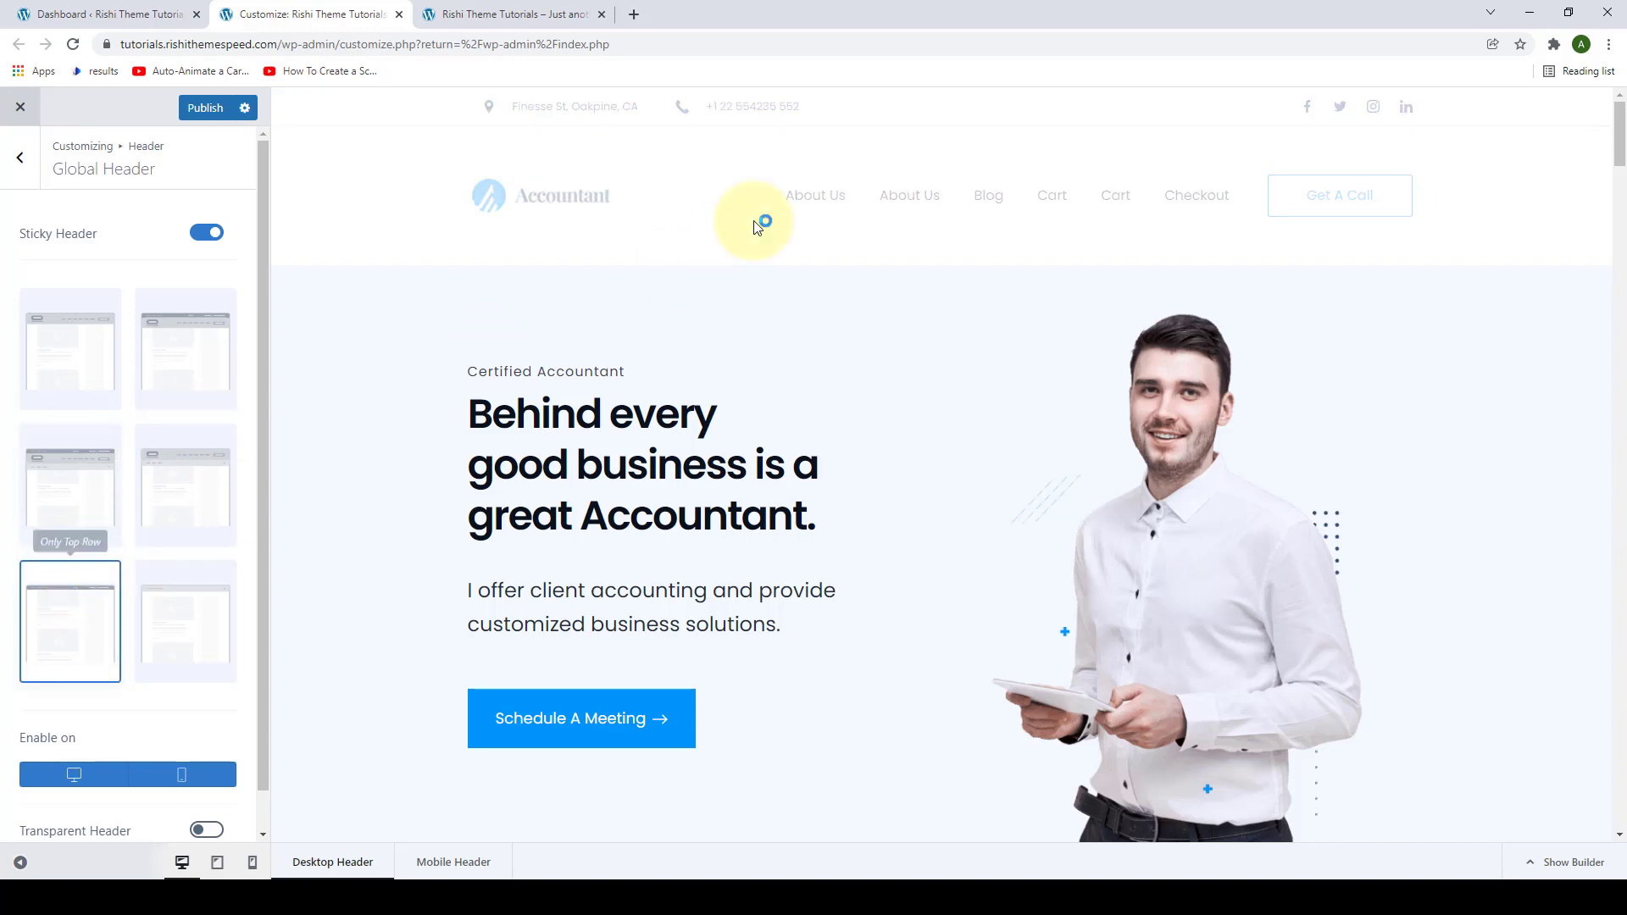
scroll(down, 3)
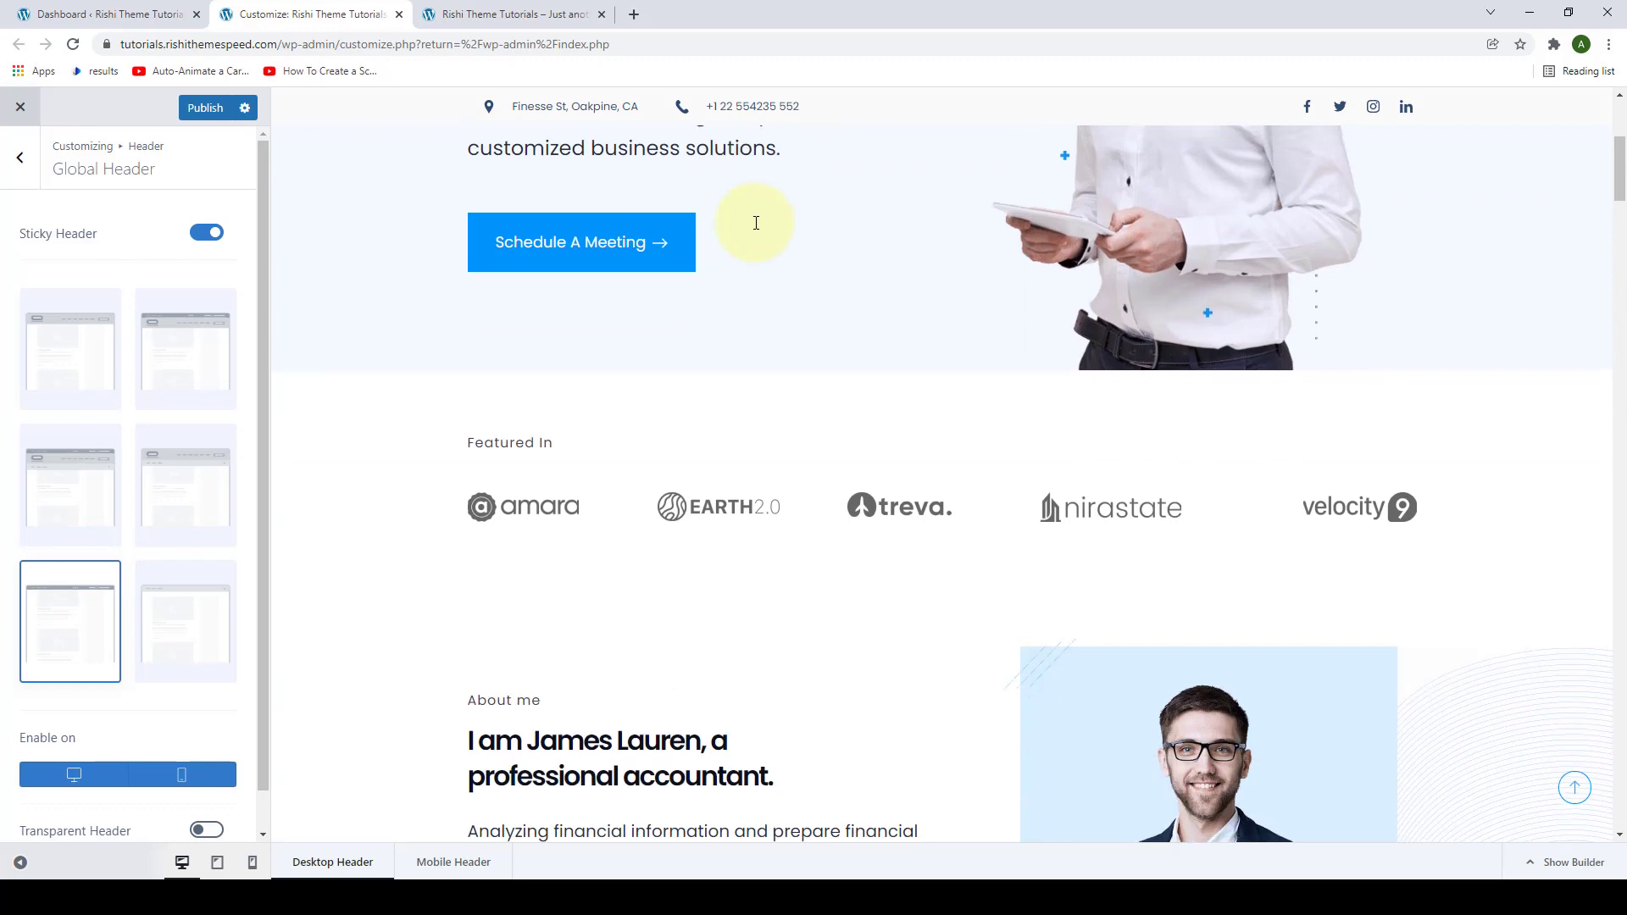
click(185, 619)
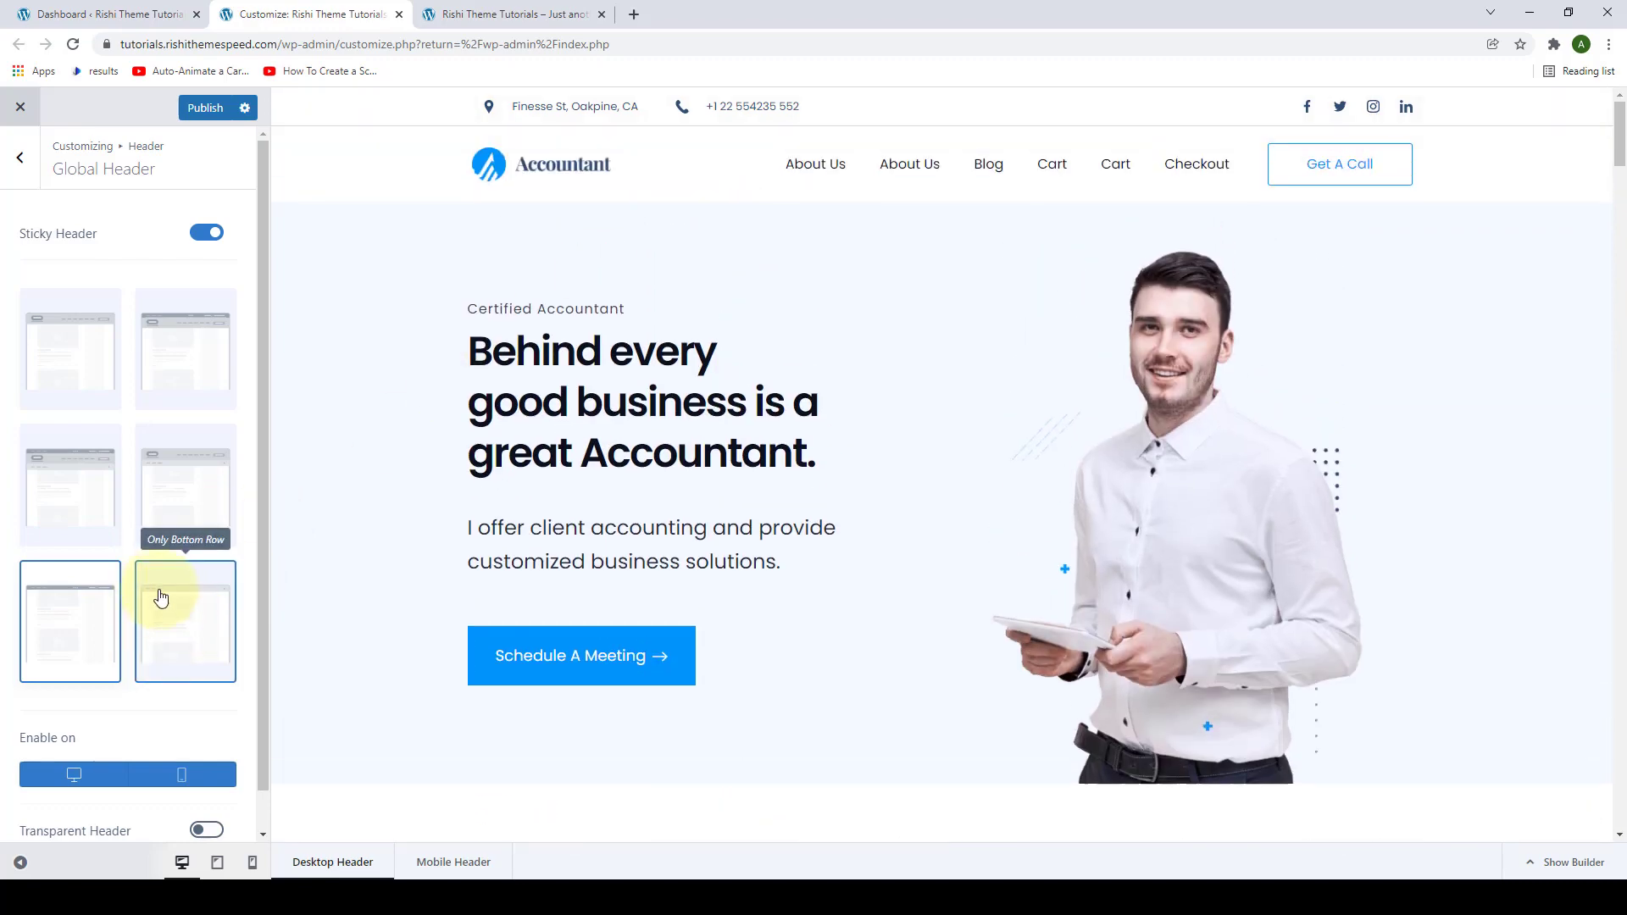
mouse_move(179, 605)
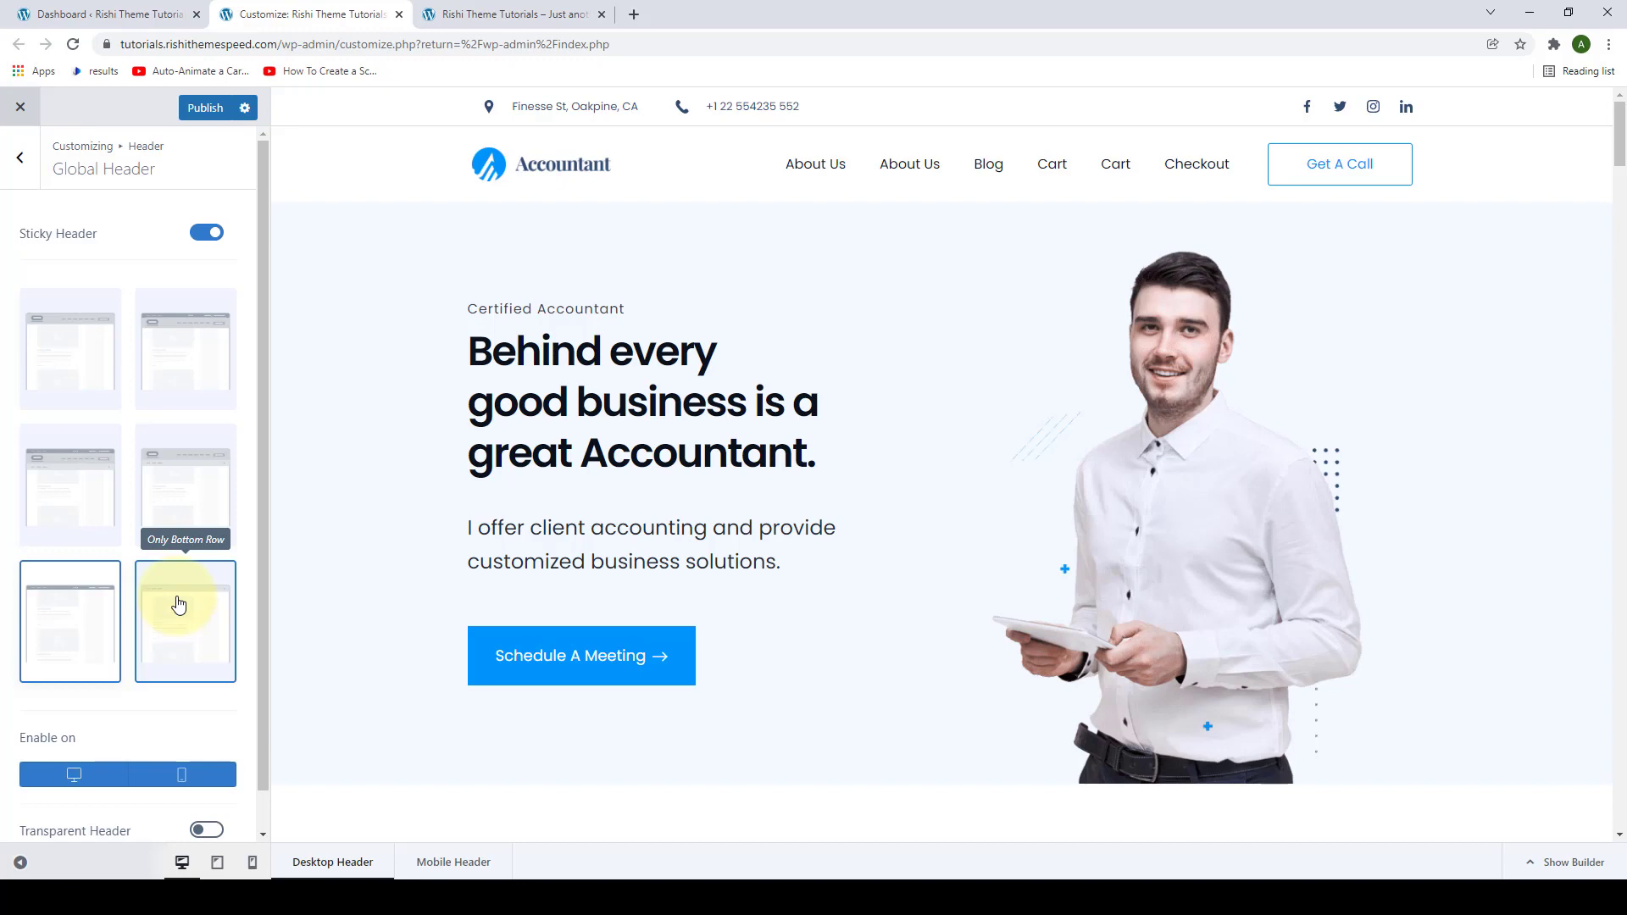
mouse_move(184, 591)
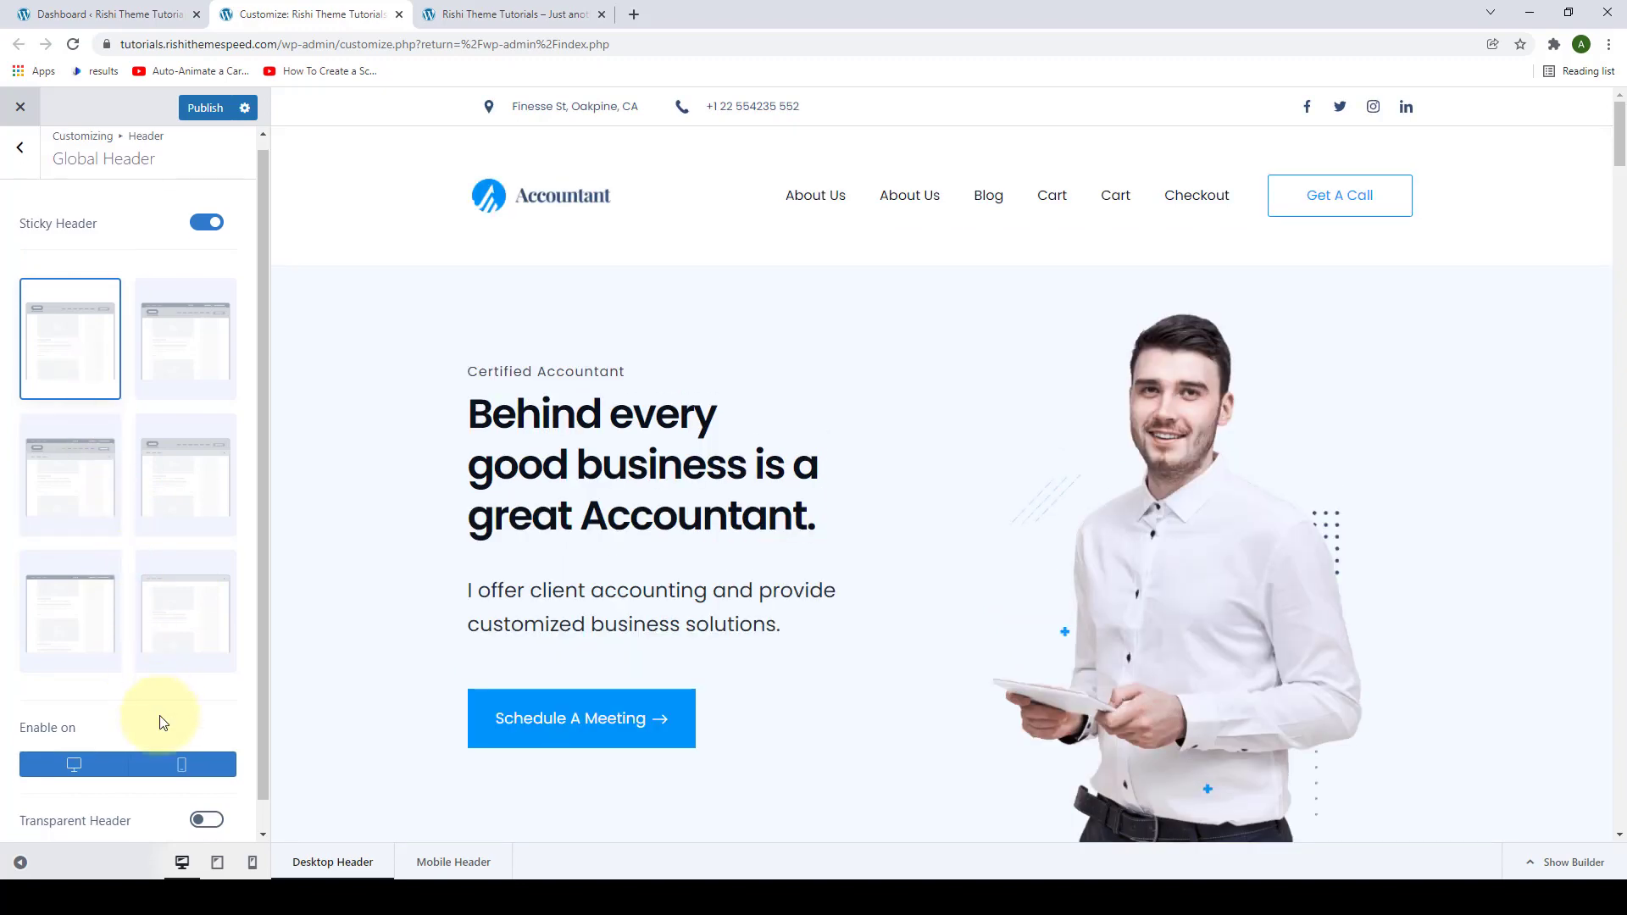
- Preview the sticky header on mobile and desktop, keep it enabled on both, and publish
scroll(down, 3)
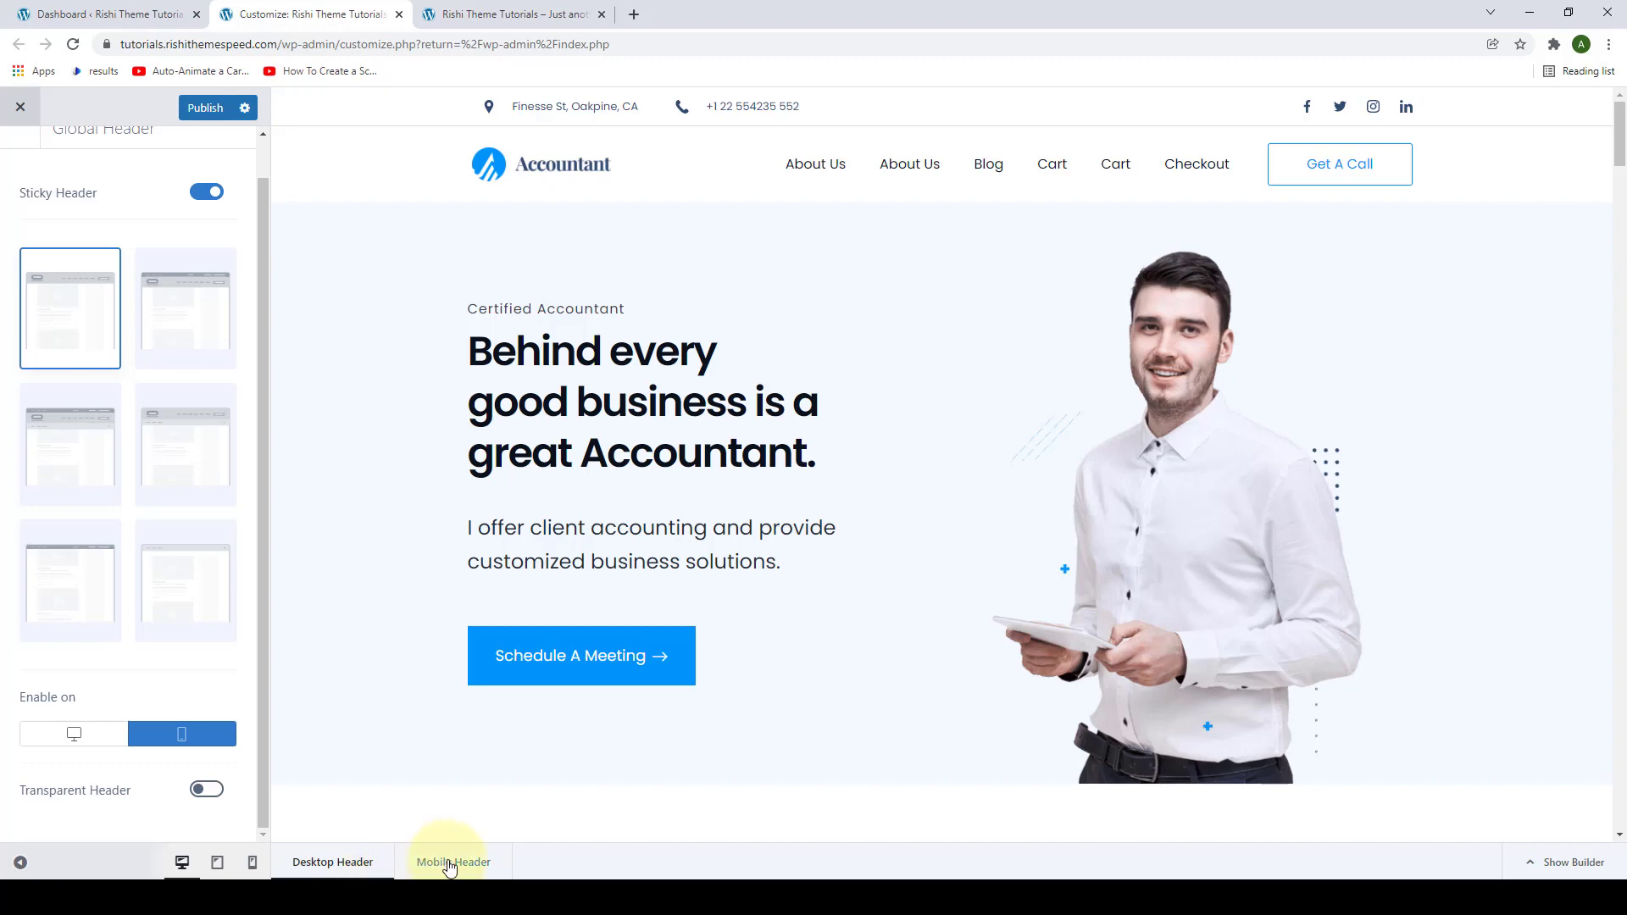
click(453, 861)
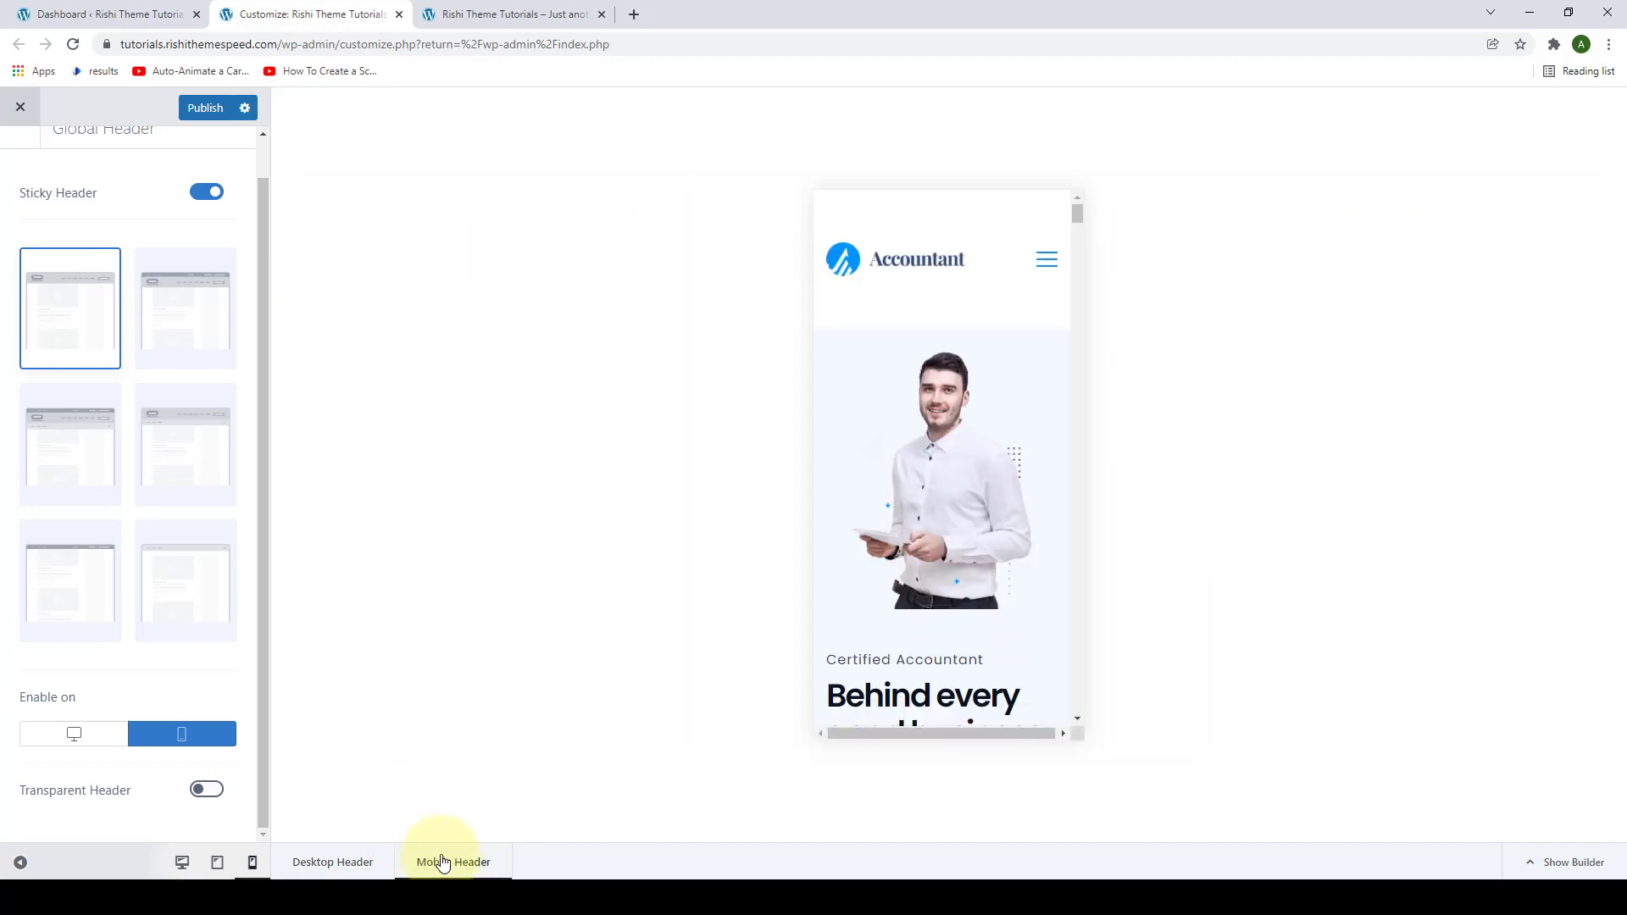
scroll(down, 3)
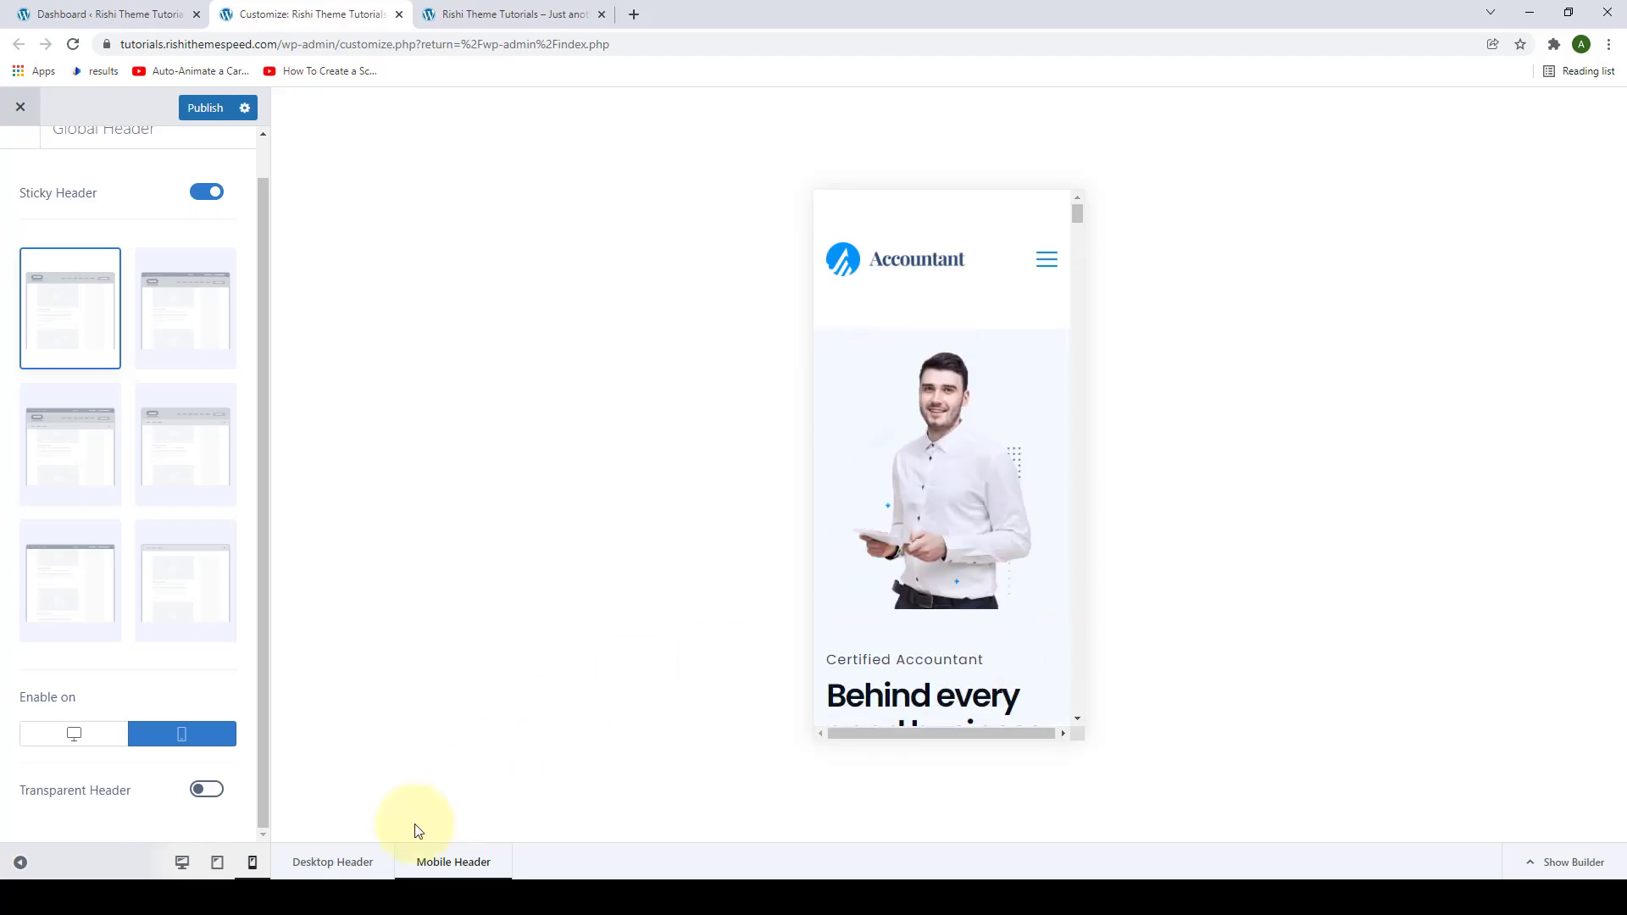
click(332, 860)
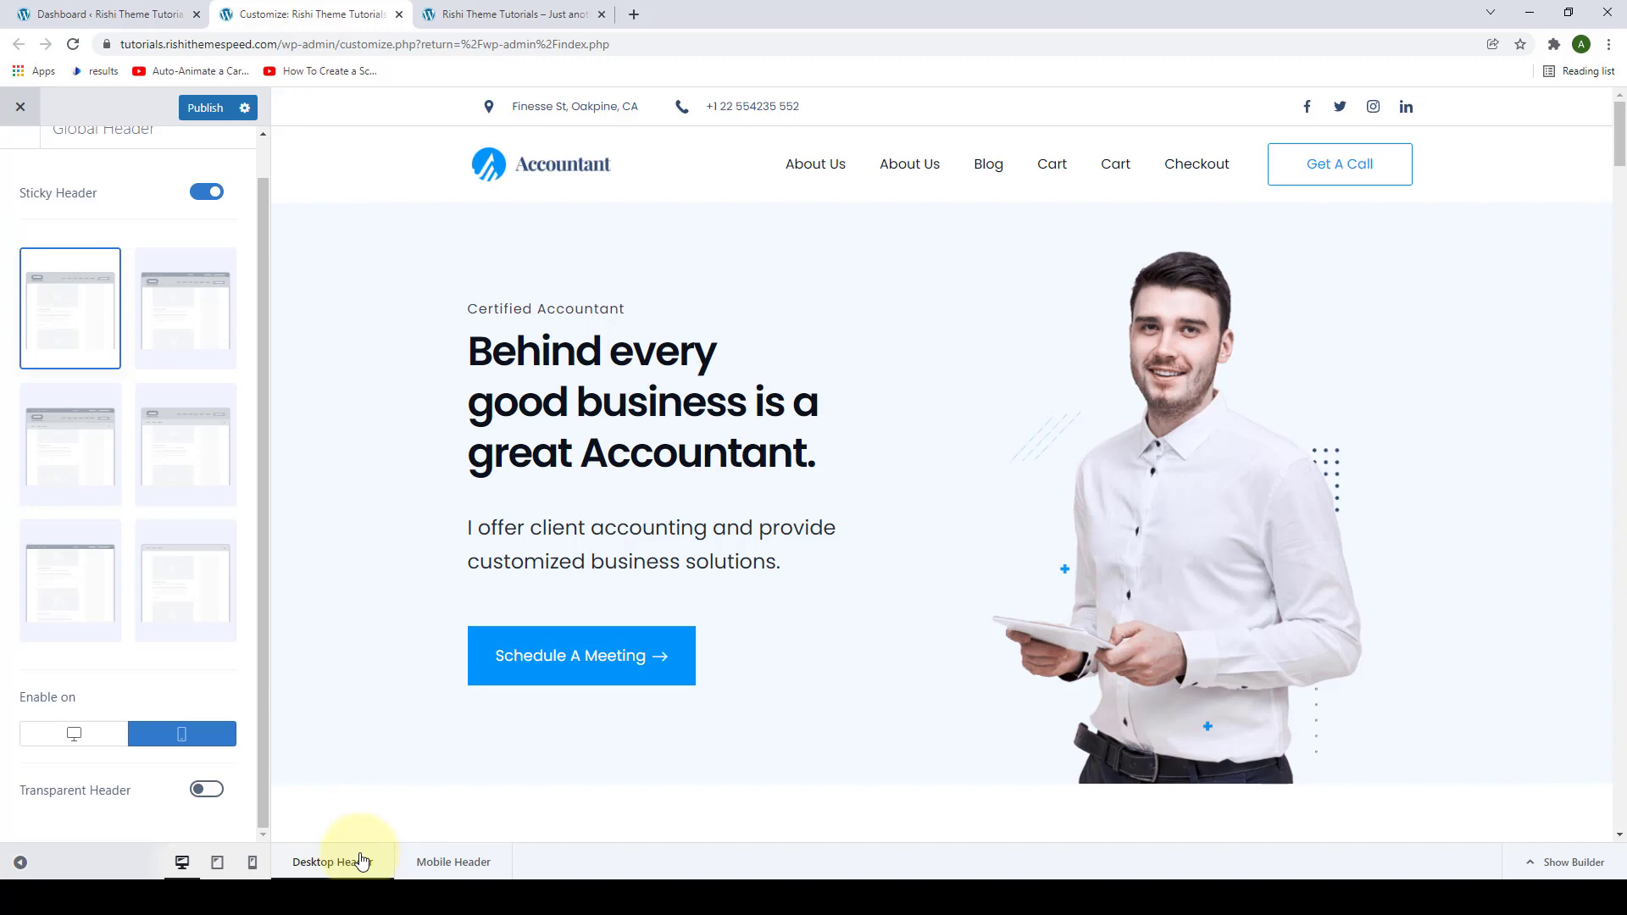
click(73, 734)
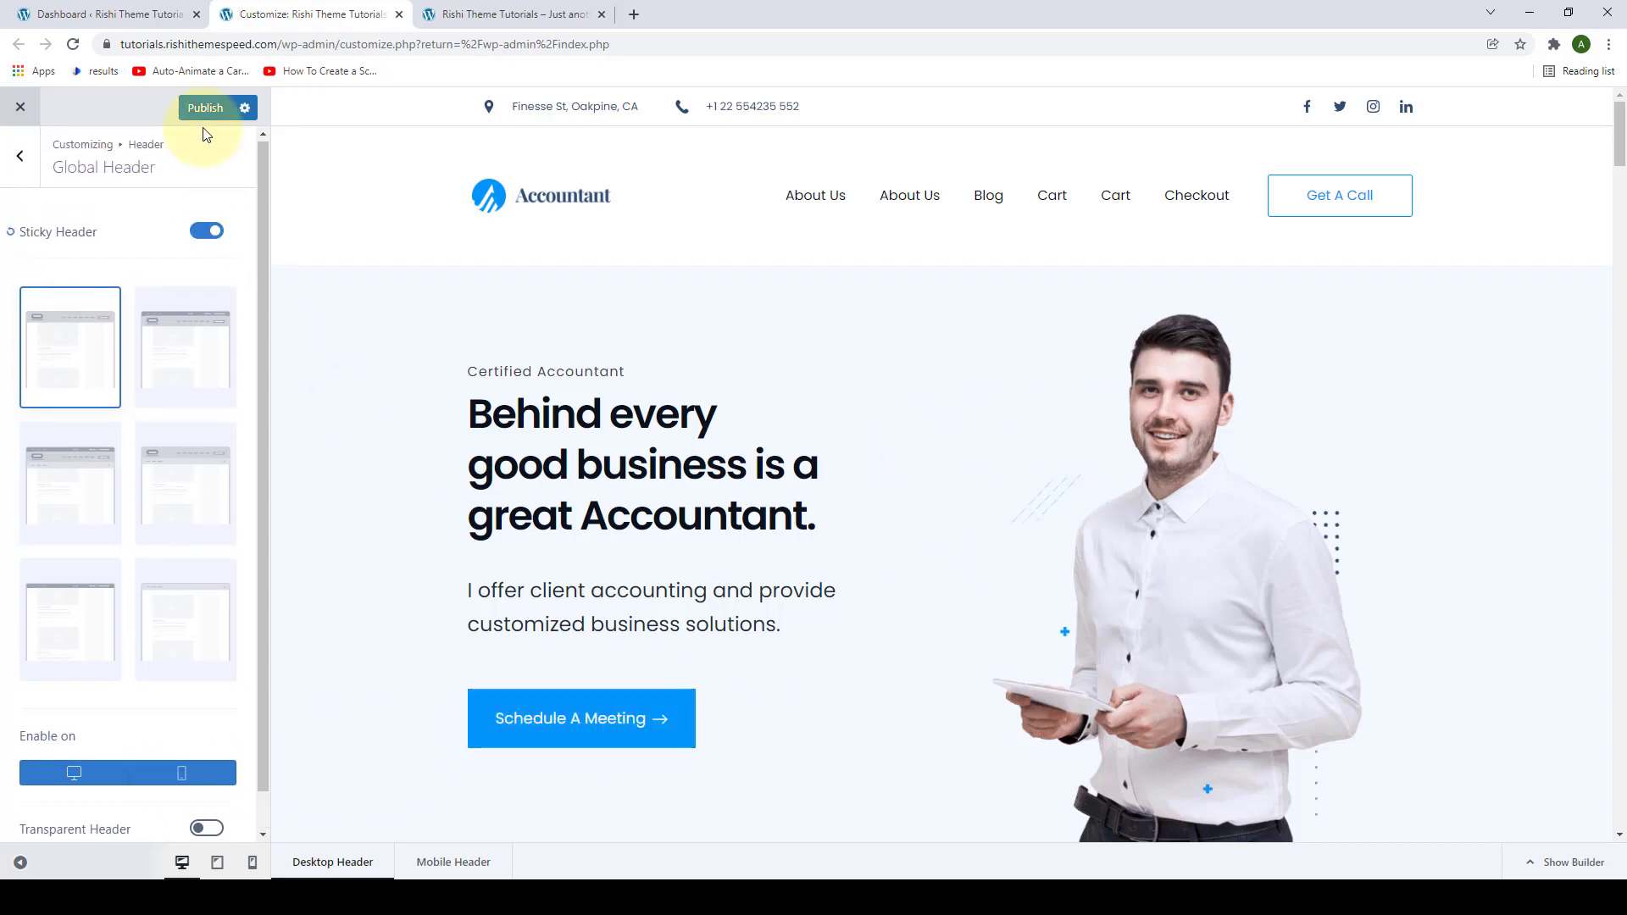
click(205, 107)
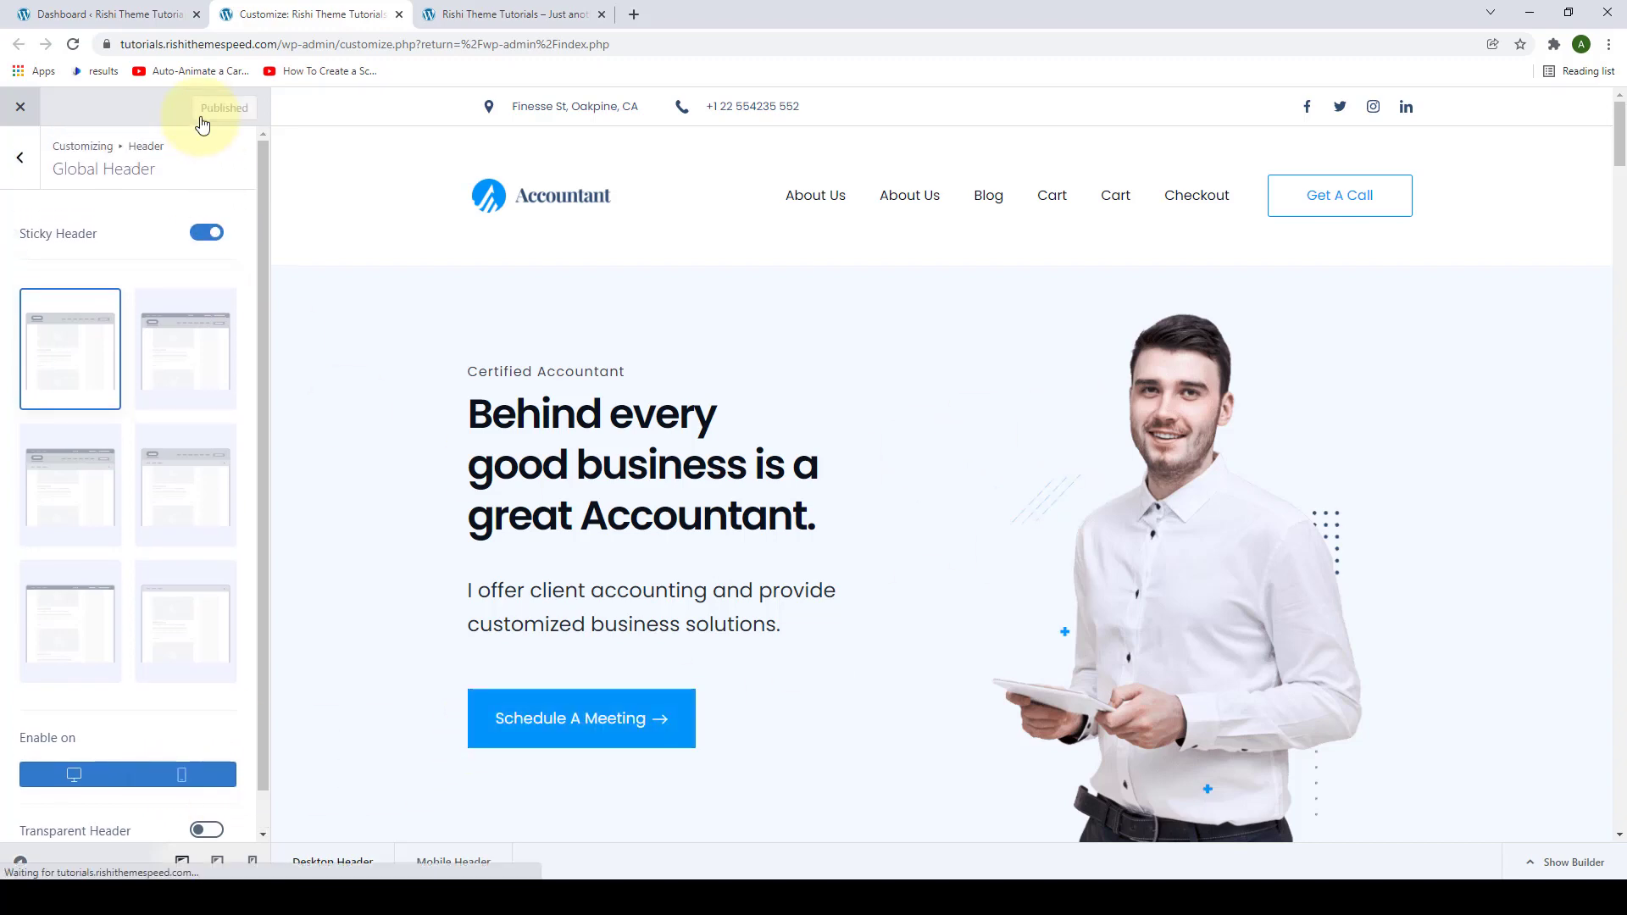